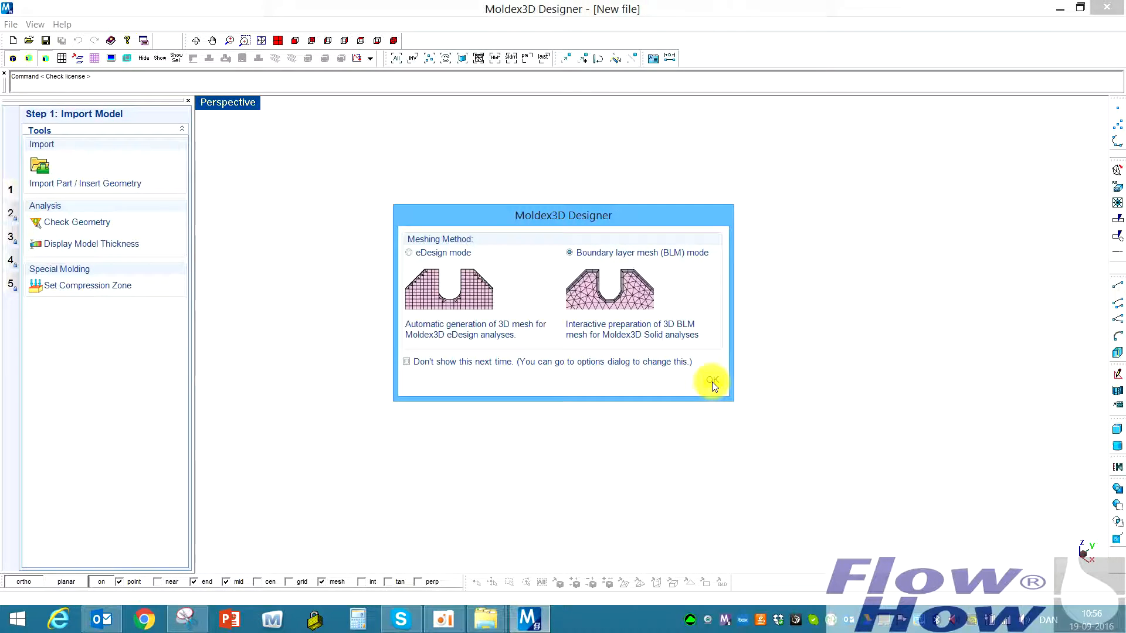
Confirm BLM mode and import plade.stp as the cavity part
click(712, 380)
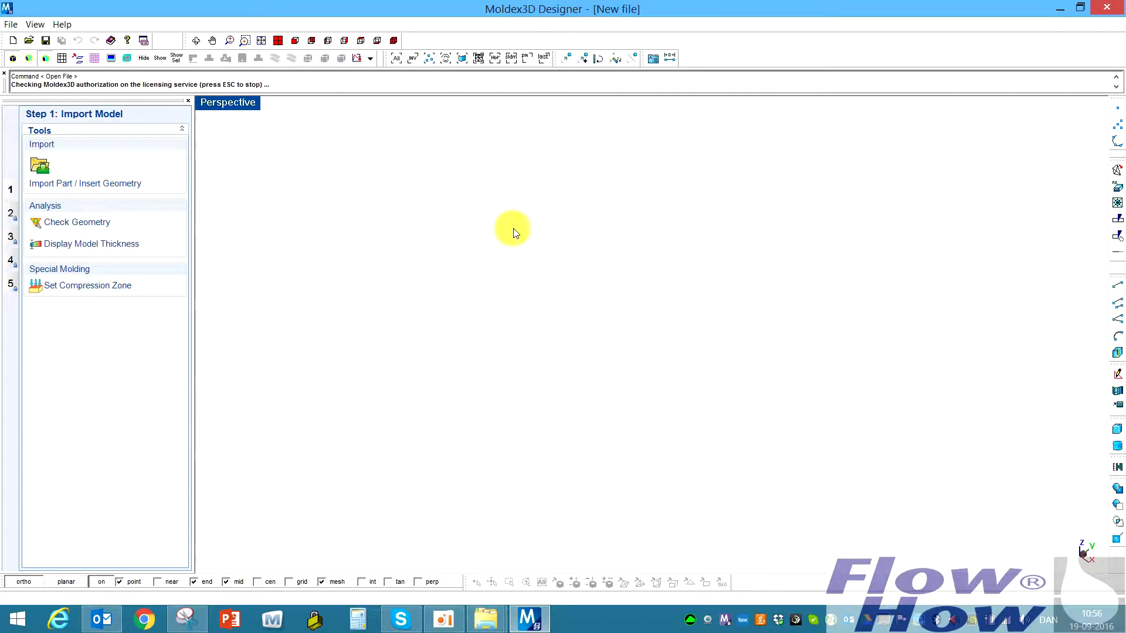
click(38, 166)
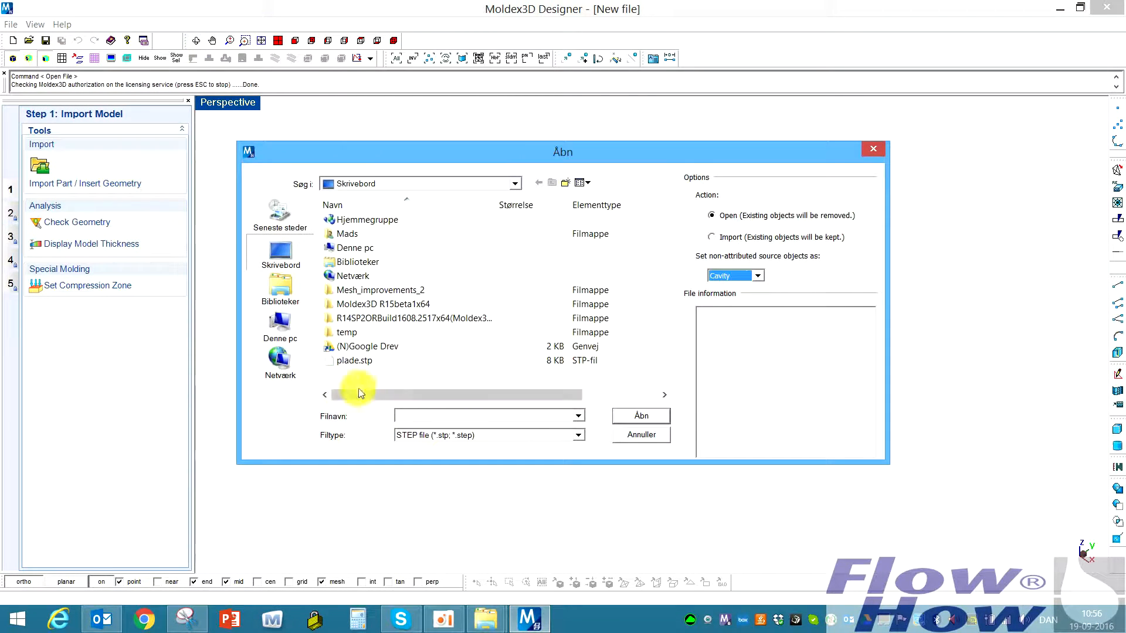
click(354, 361)
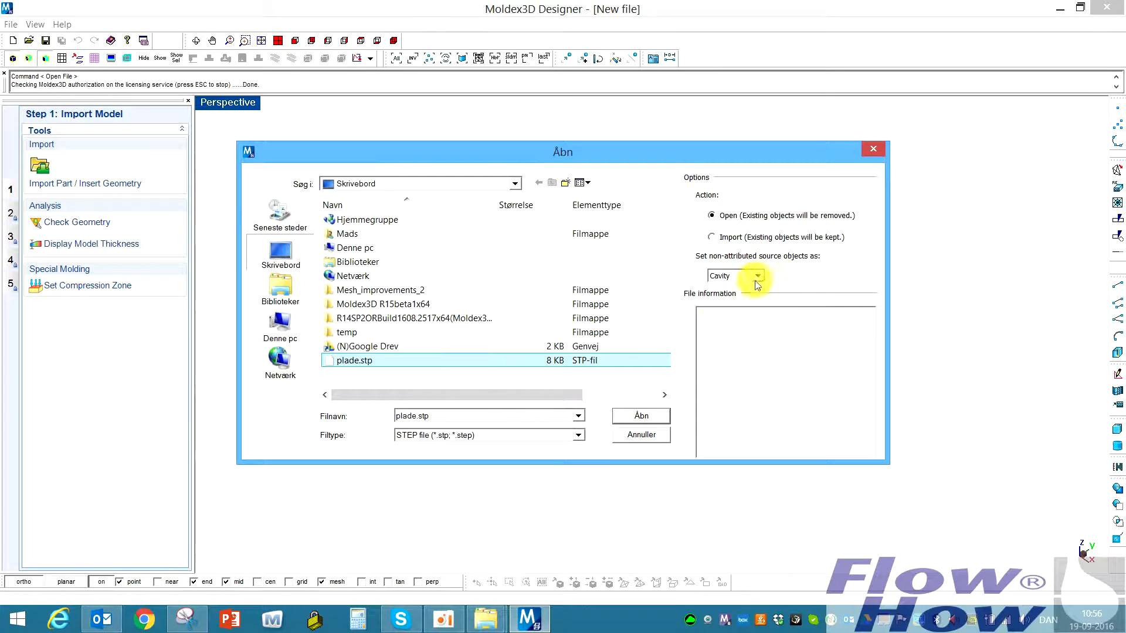
click(640, 415)
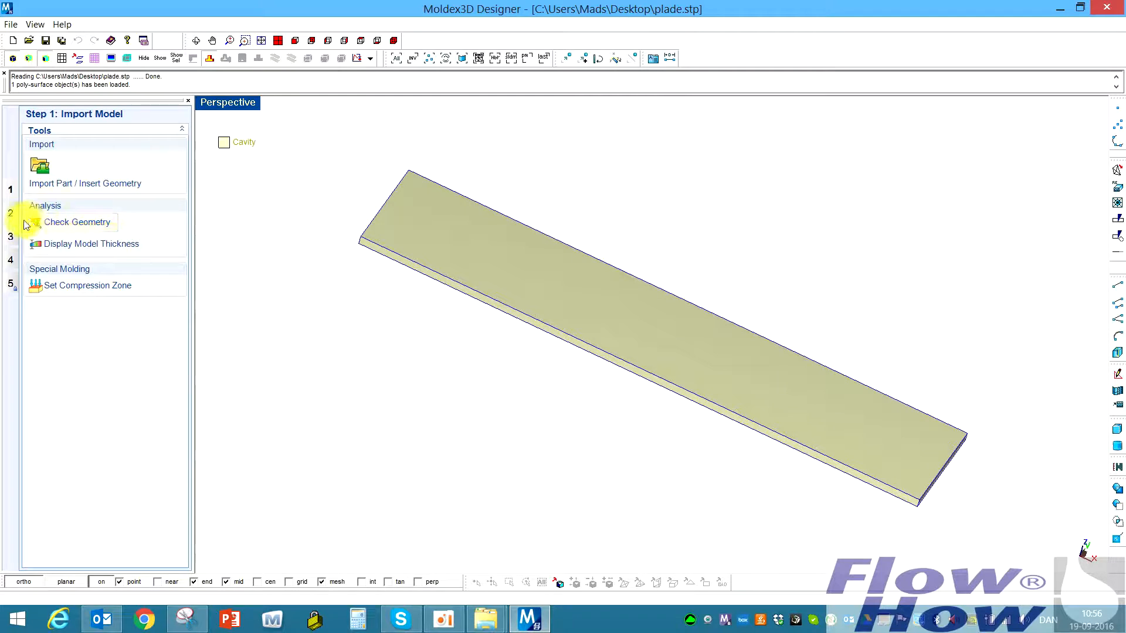
Check the plate geometry, add pin gates and start the runner wizard with PL2 at 27.5
click(77, 221)
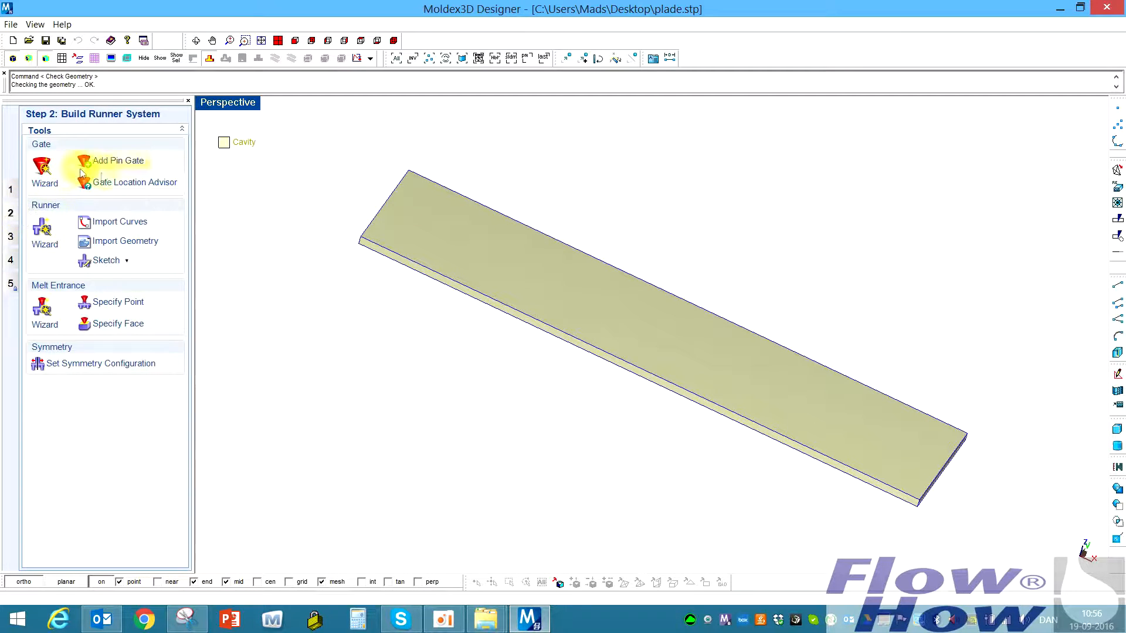
click(113, 160)
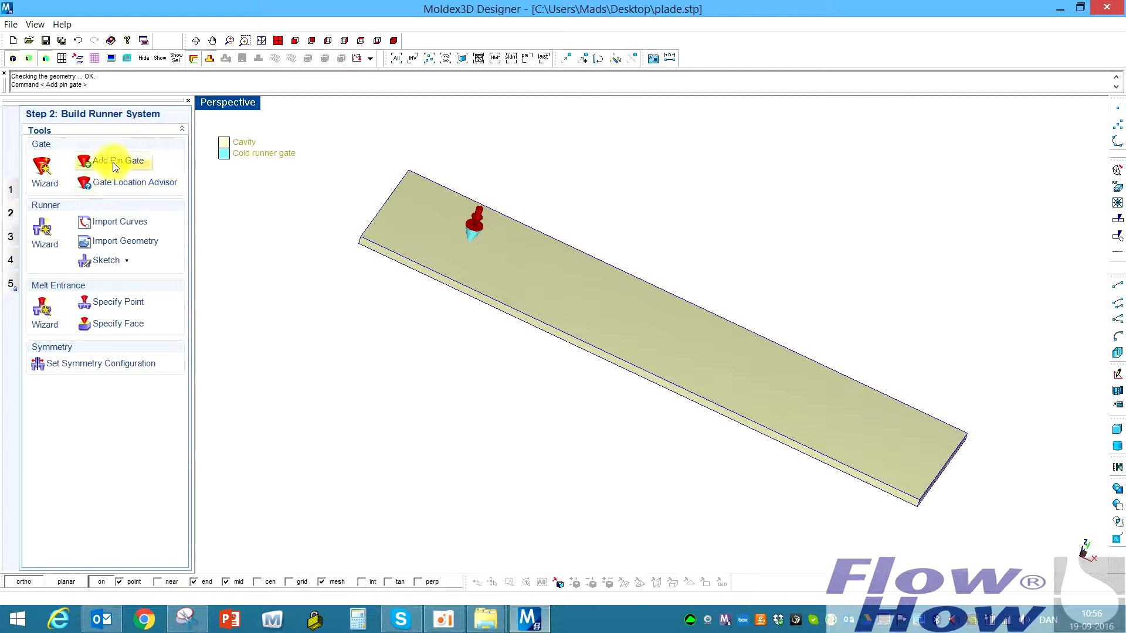
click(115, 160)
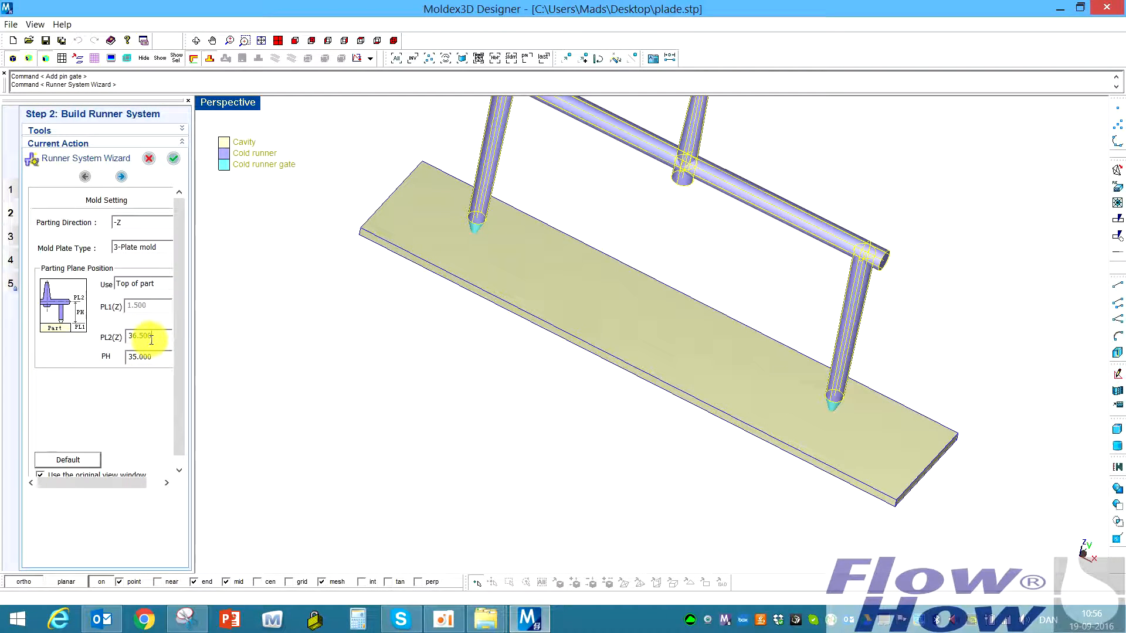
text(27.500)
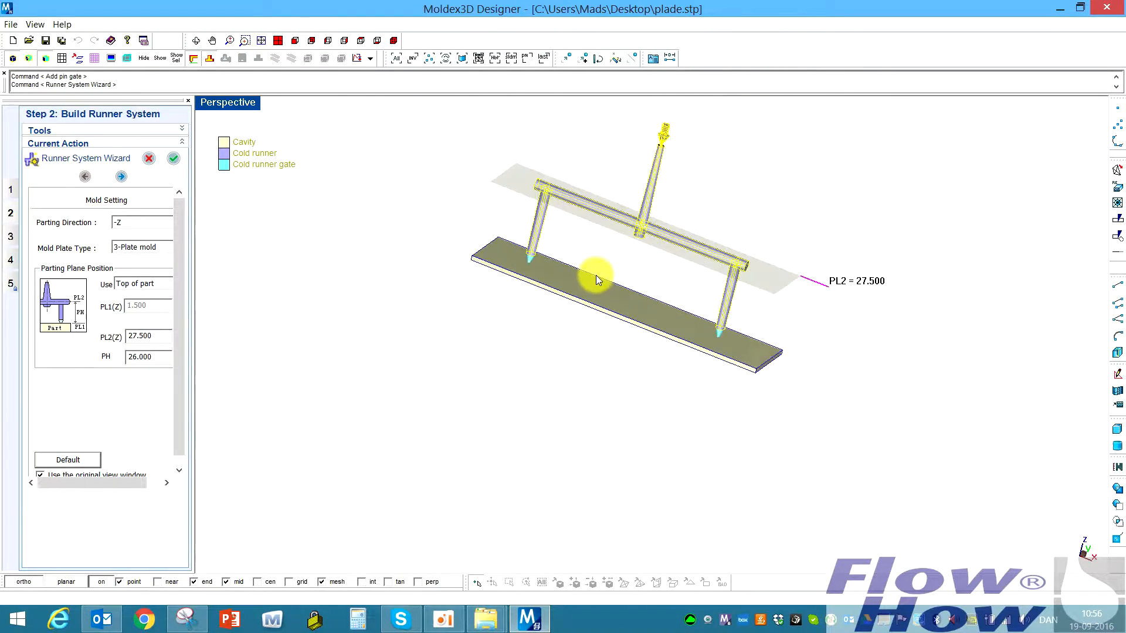
drag(596, 280, 549, 359)
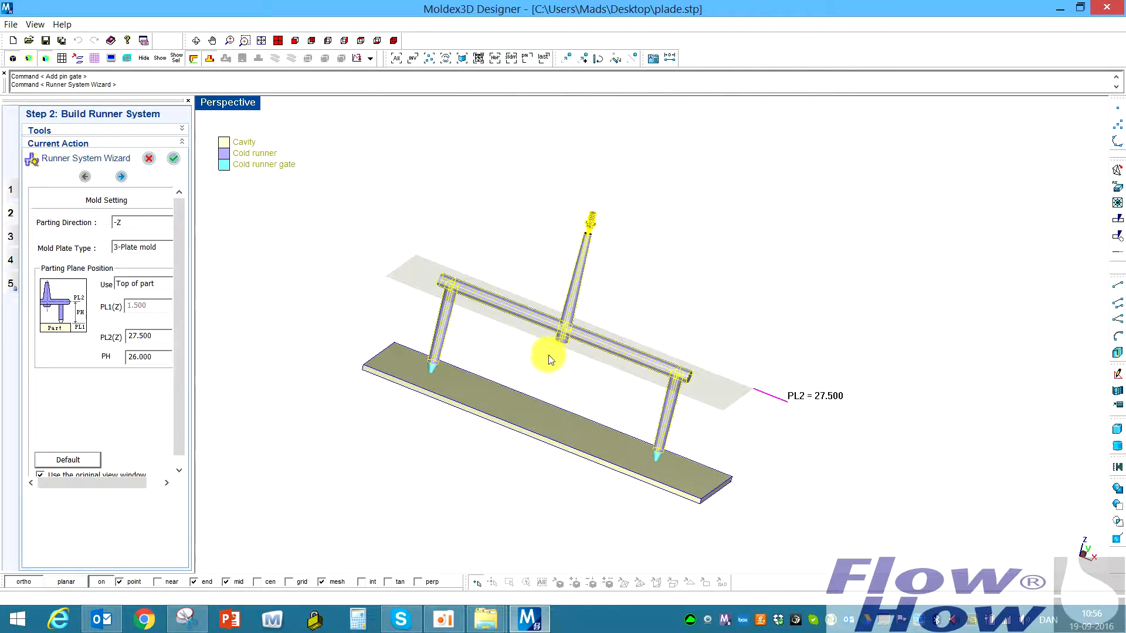
Remove the sprue's cold slug well, set drop diameter 4.000 and create the runner system
click(121, 176)
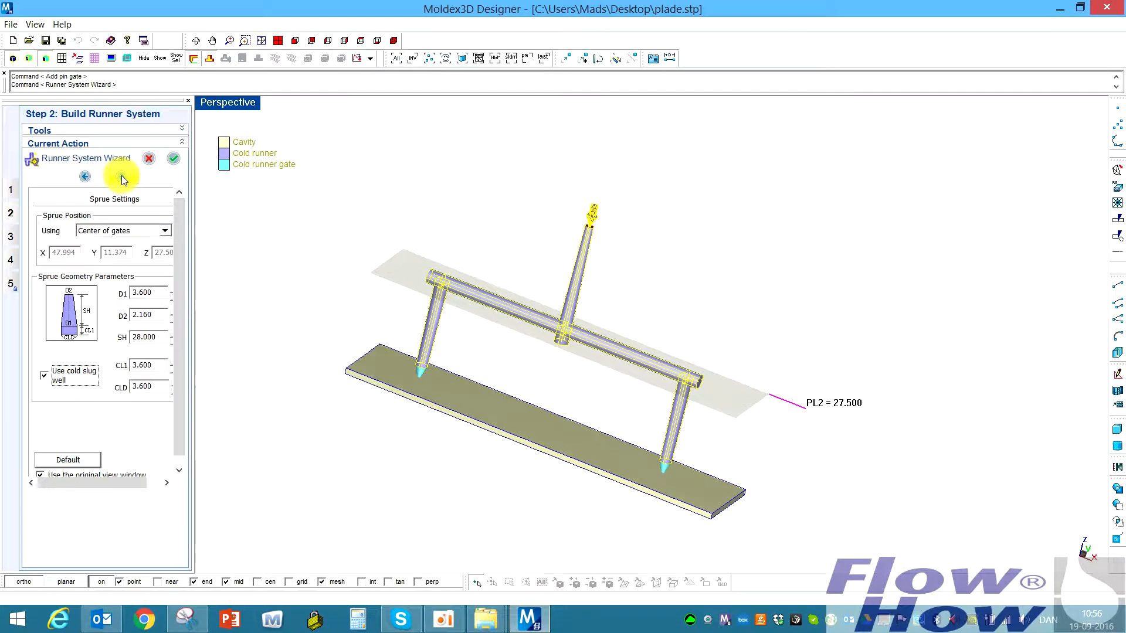
click(43, 376)
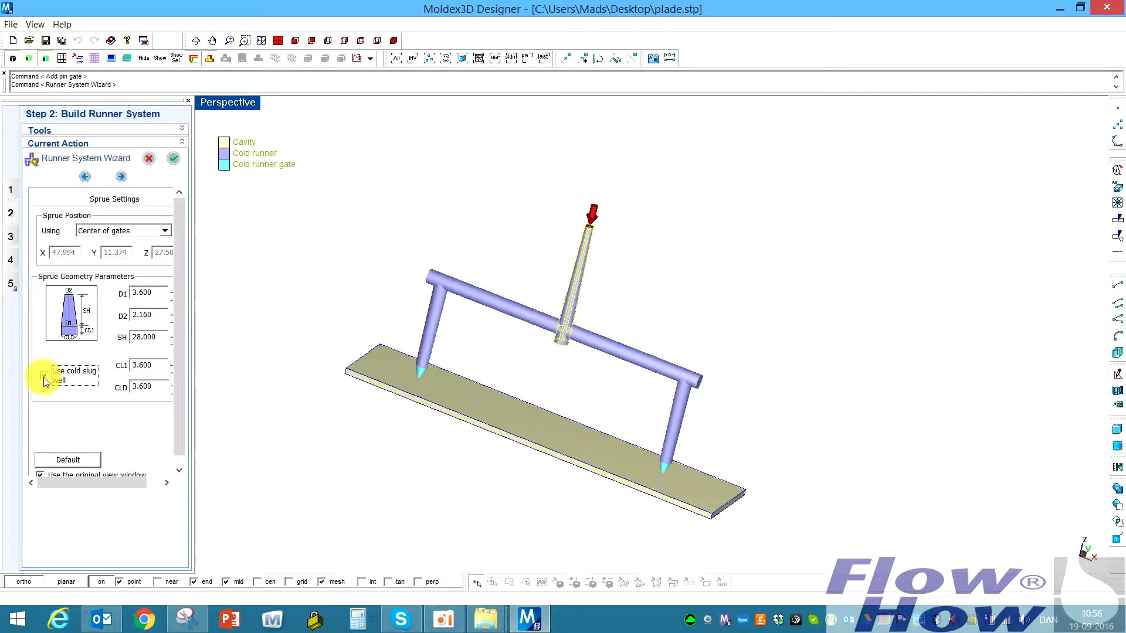
click(43, 375)
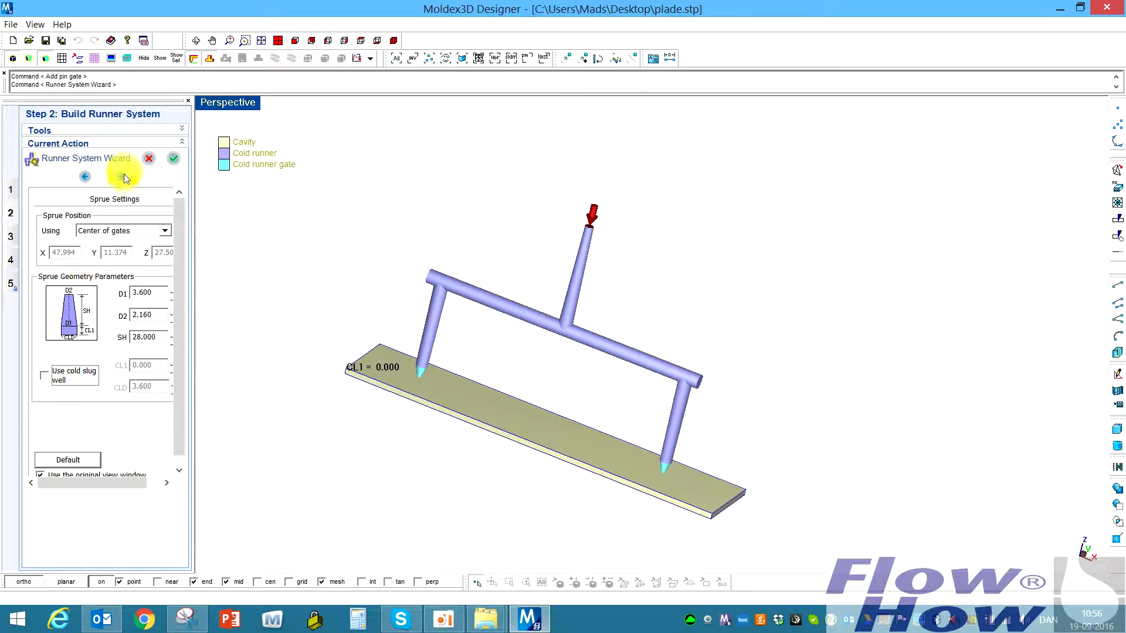
click(123, 176)
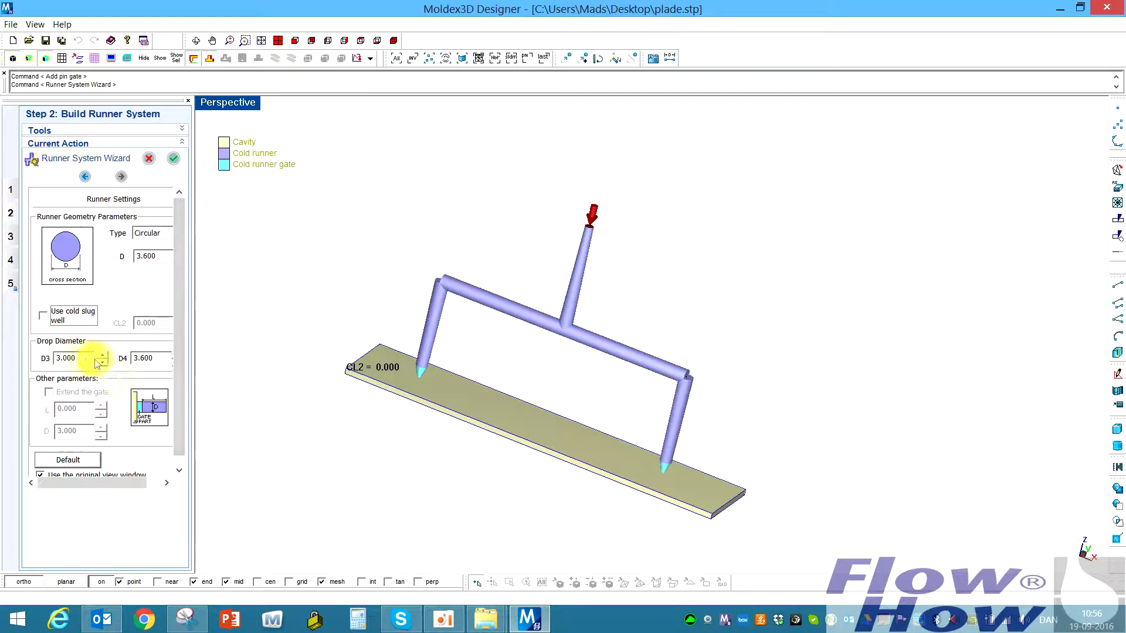
text(4.000)
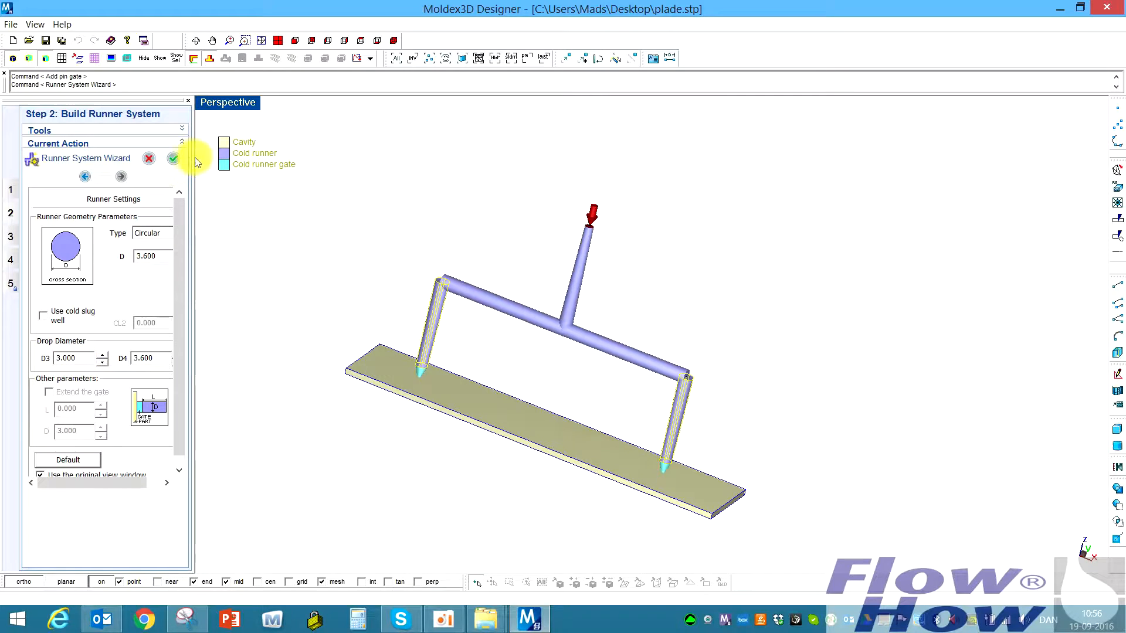
click(173, 158)
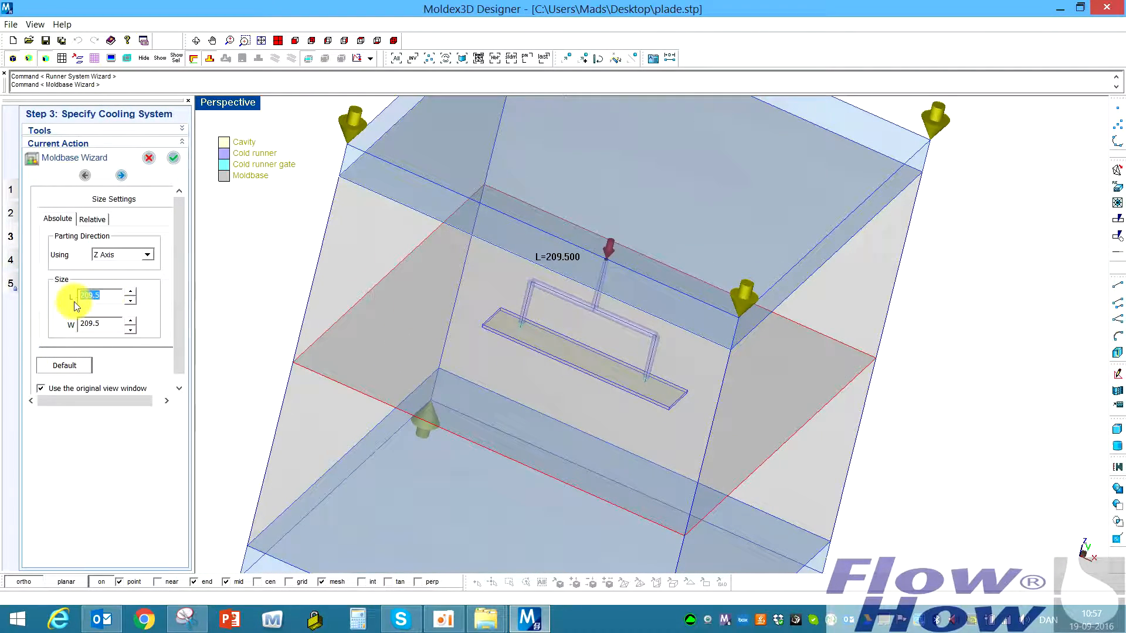
Set the moldbase length and width to 180 and create it
text(180)
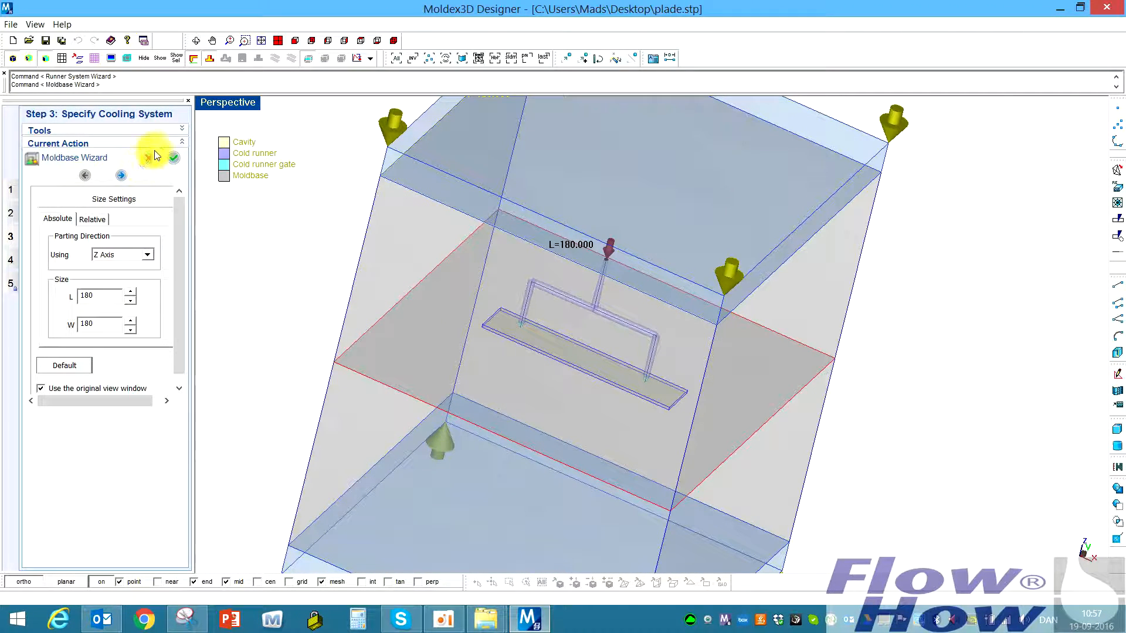
click(174, 158)
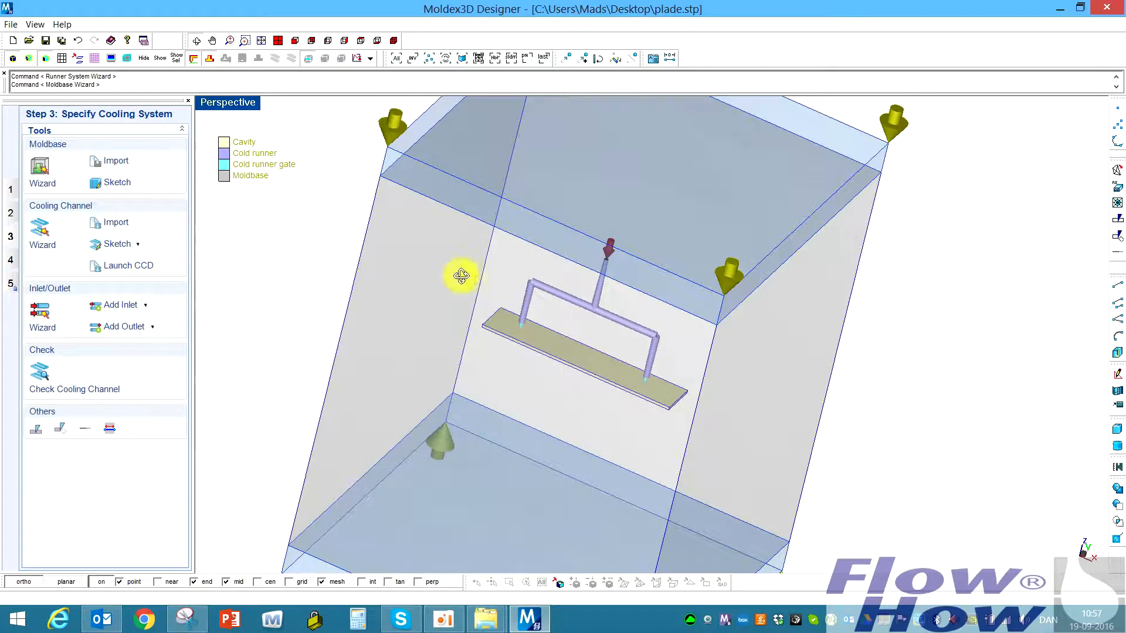
Lay out diameter-8 cooling channels with spacing 45 and connect their ends with channels
click(40, 227)
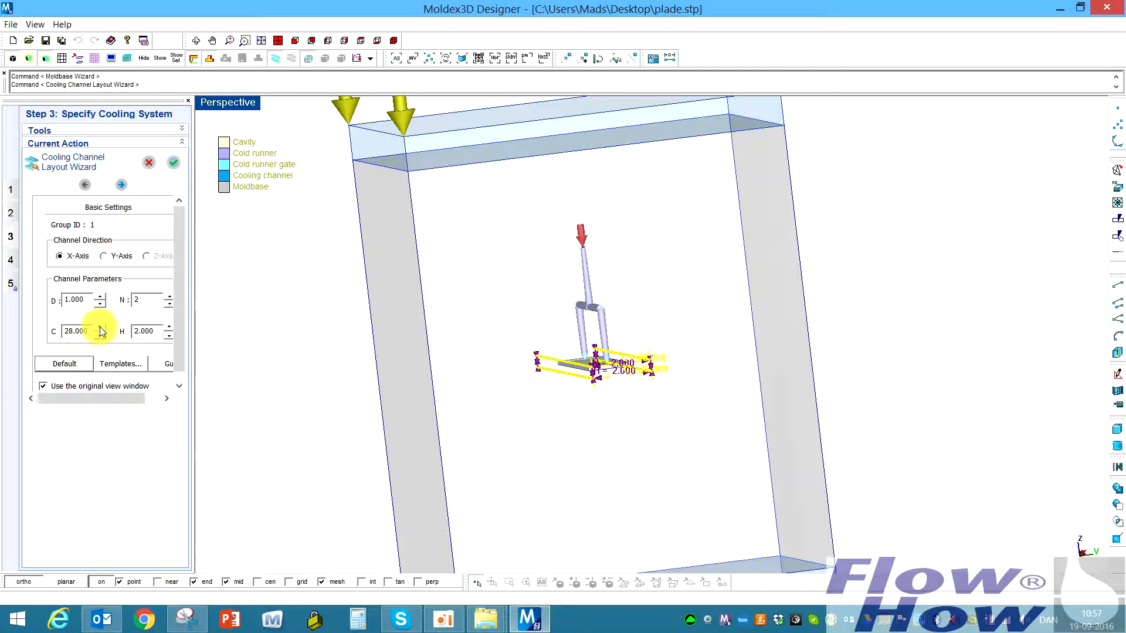
click(146, 330)
text(20.000)
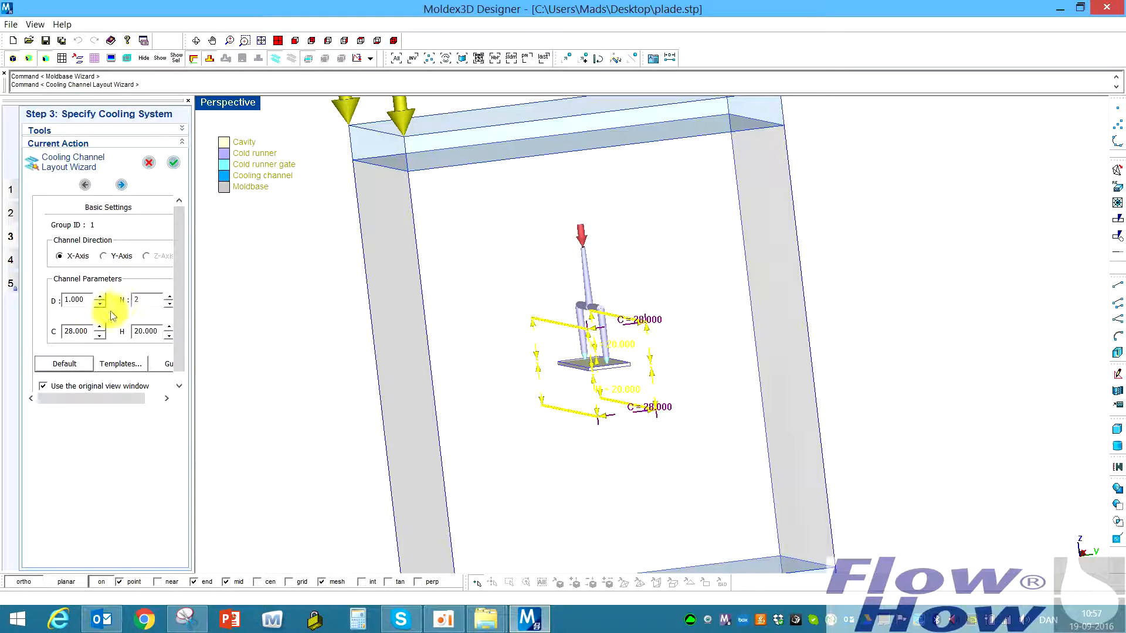
text(45.000)
text(8.000)
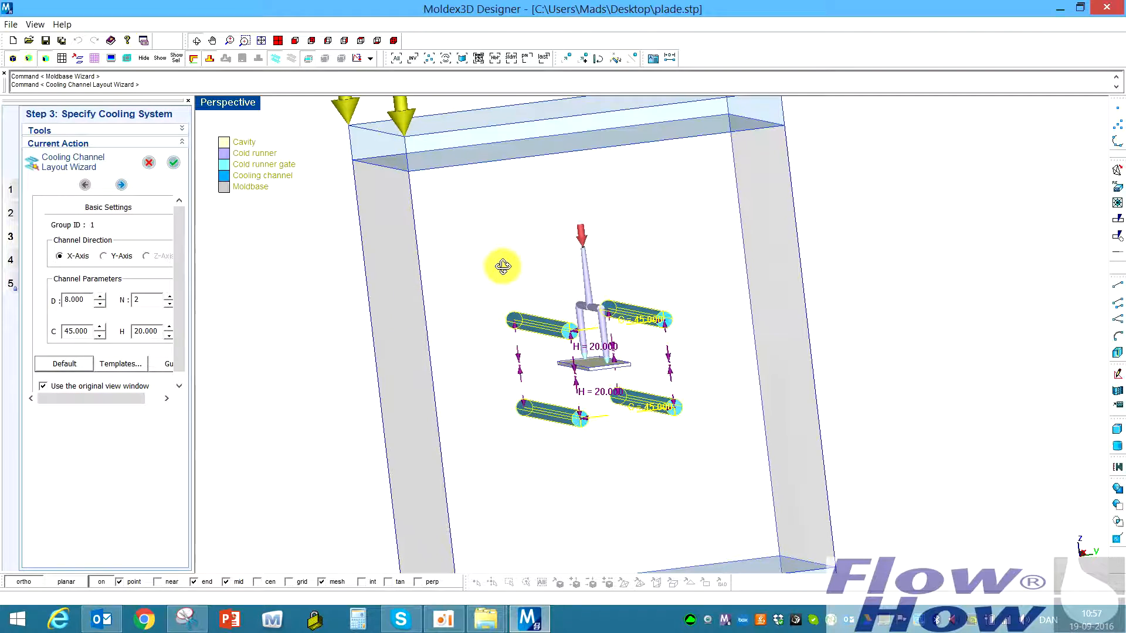
click(120, 184)
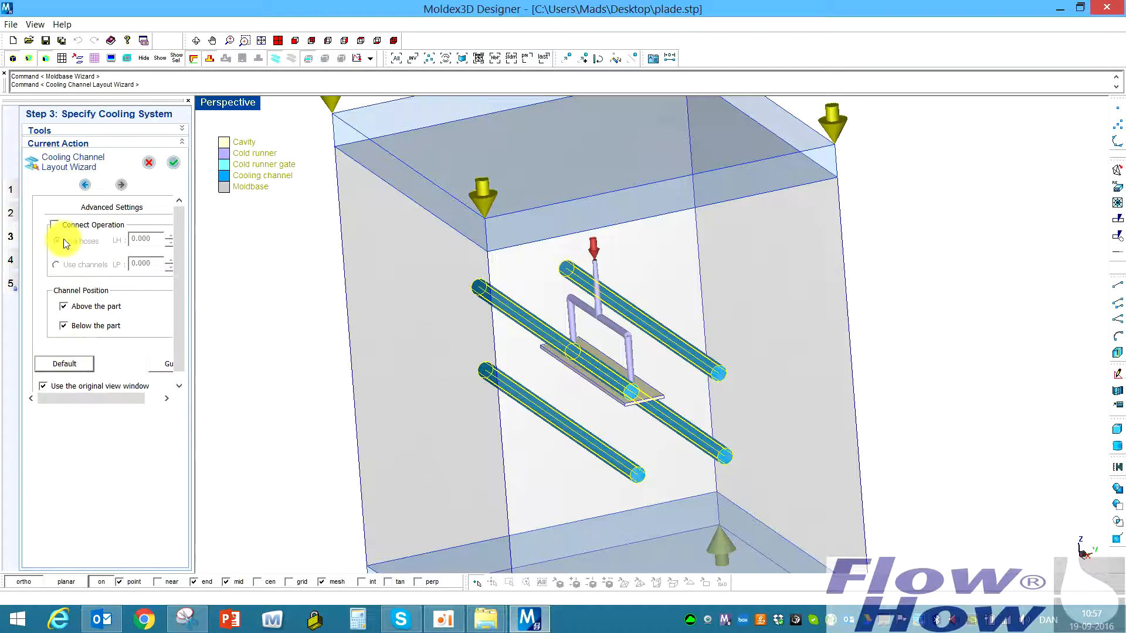
click(54, 224)
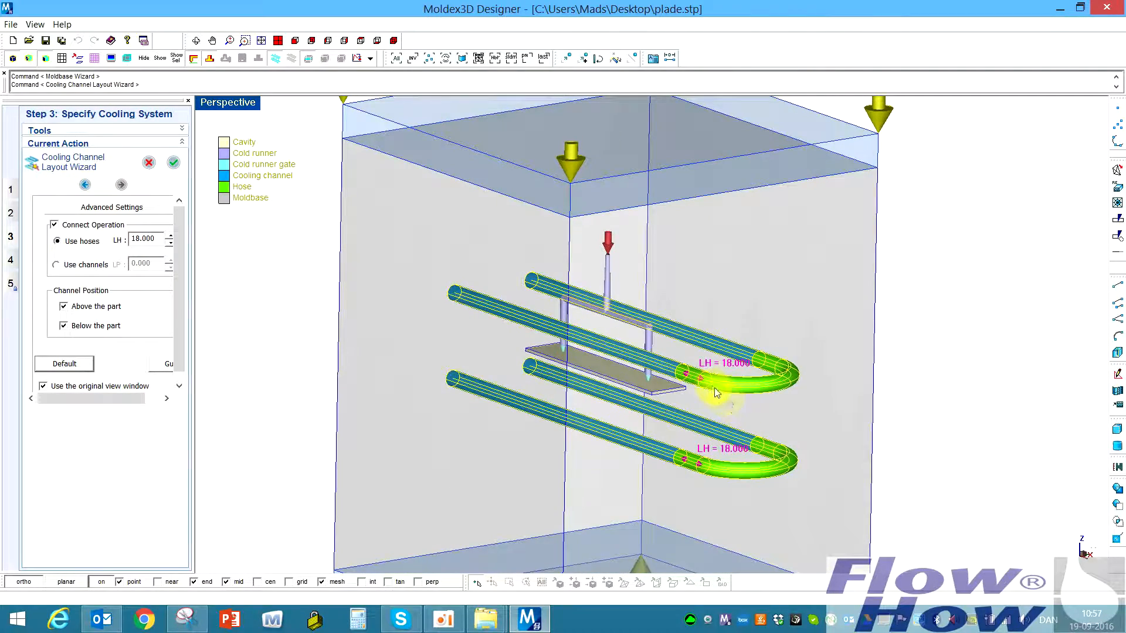
mouse_move(785, 388)
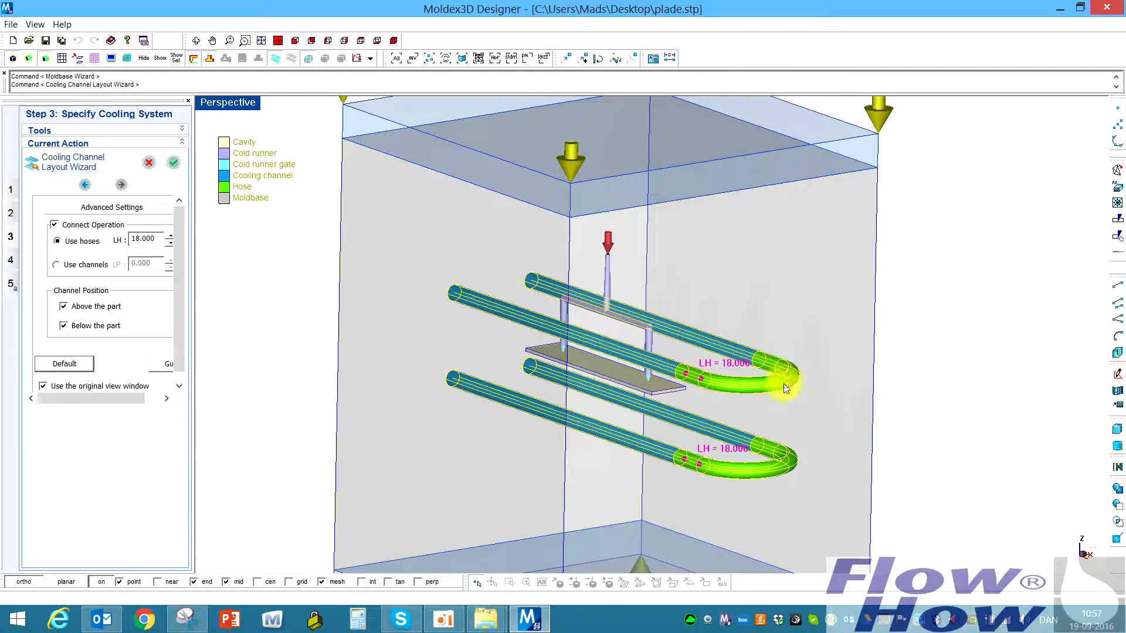
mouse_move(753, 356)
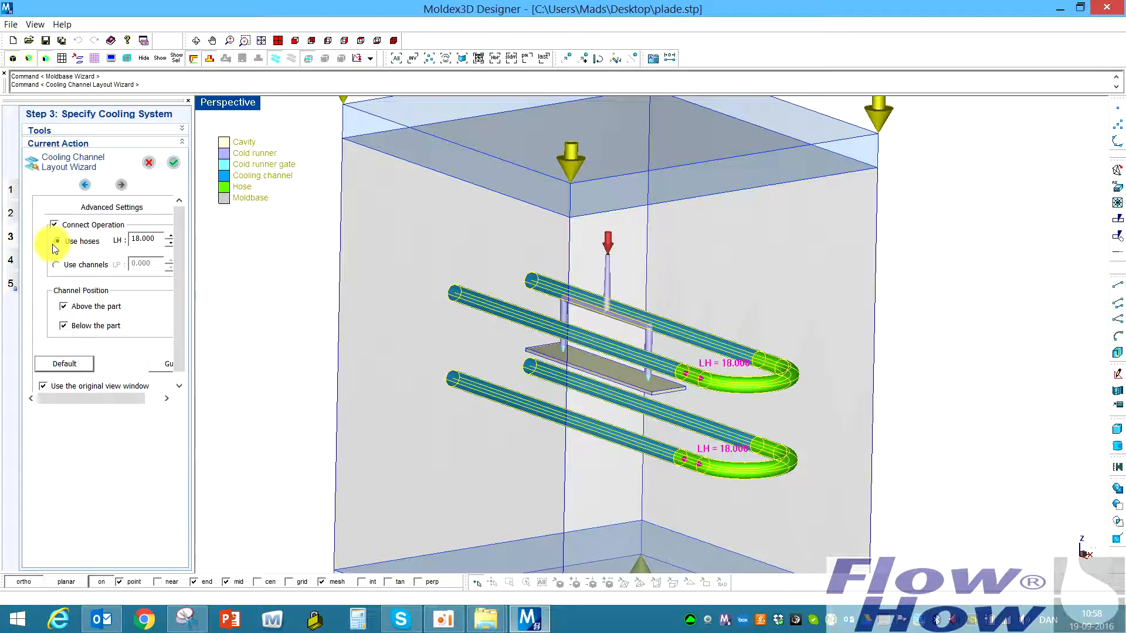
click(55, 265)
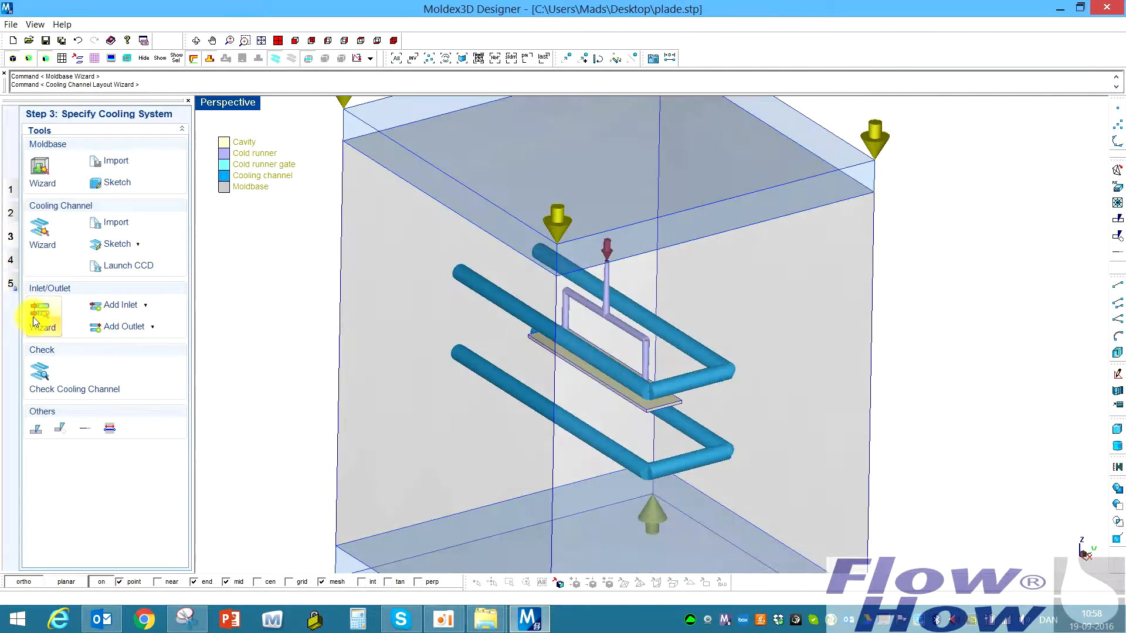
Confirm the coolant entrances and exits, check the cooling system and proceed to meshing
click(40, 312)
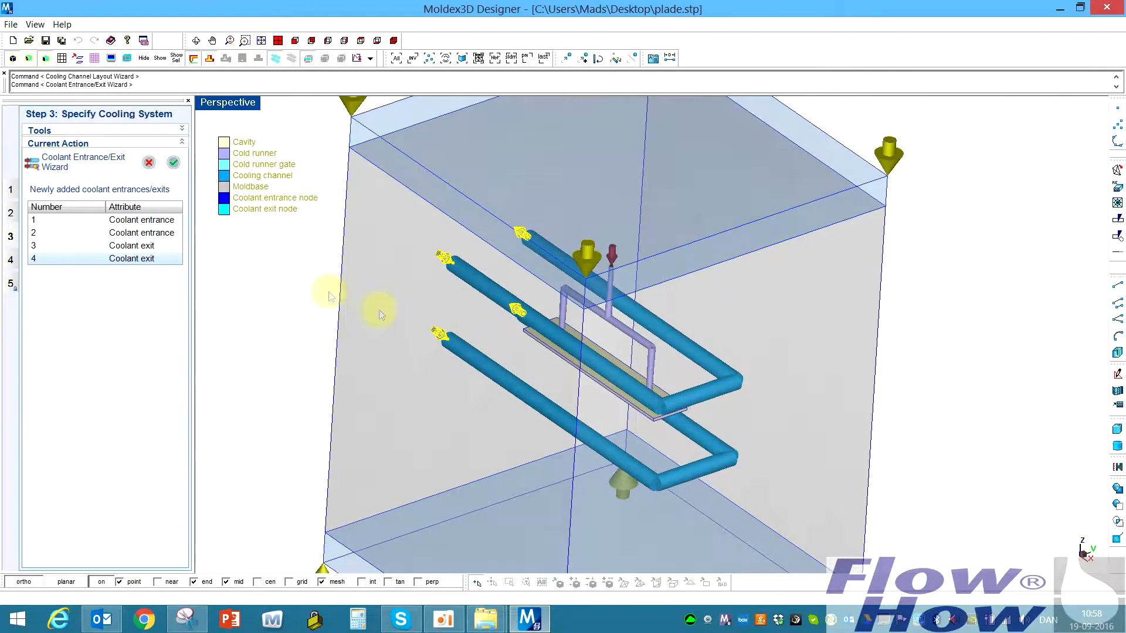
click(173, 162)
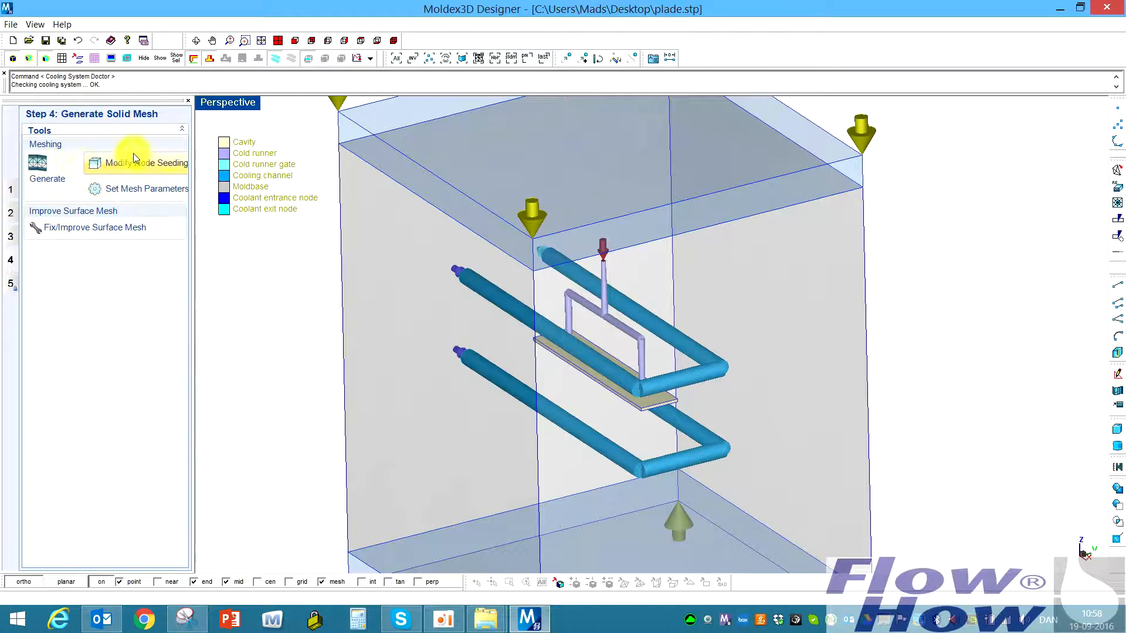
mouse_move(129, 201)
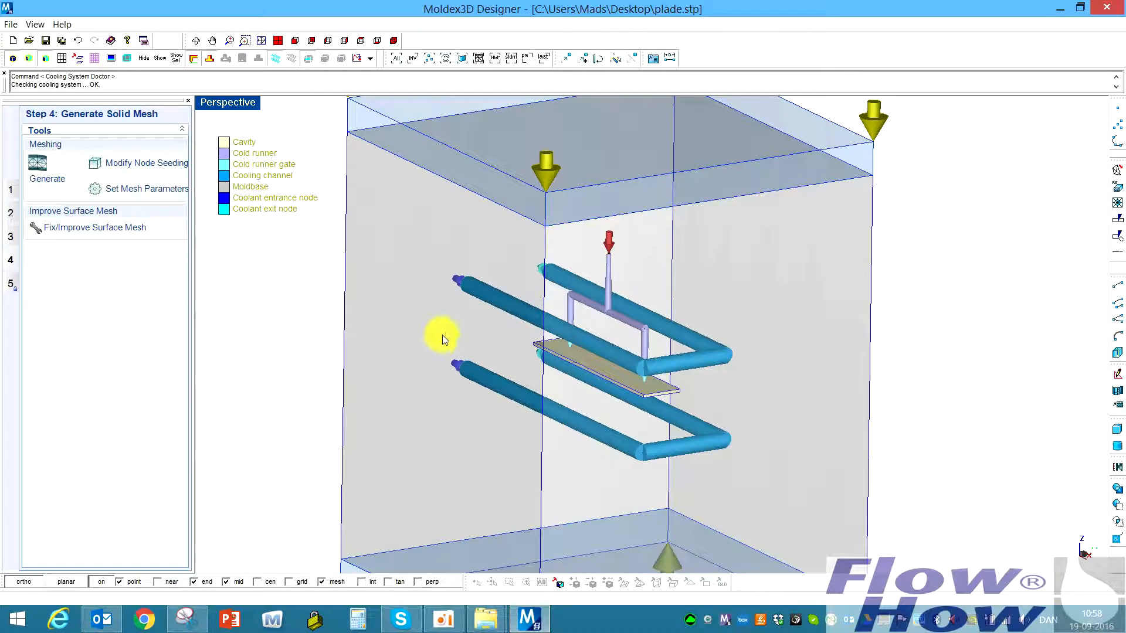
mouse_move(736, 307)
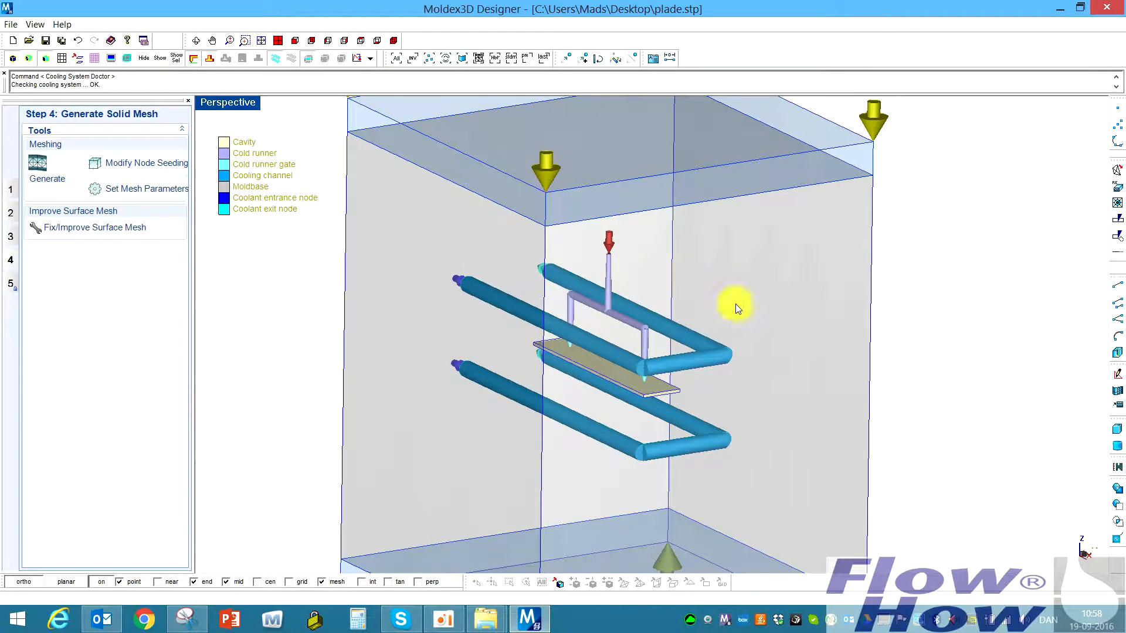
mouse_move(602, 401)
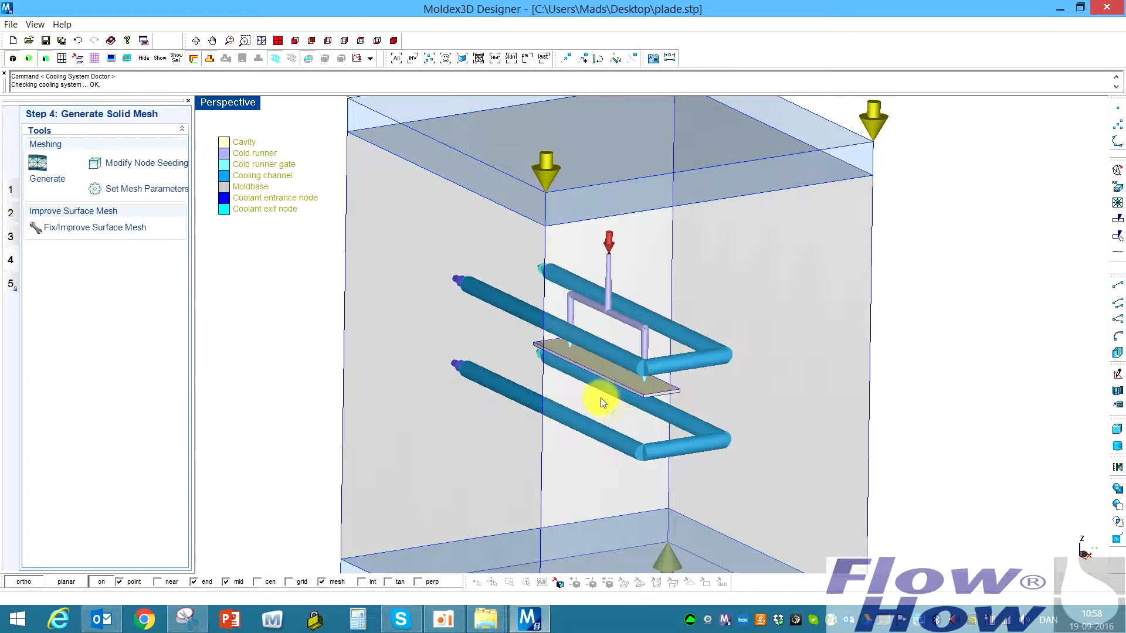
mouse_move(572, 283)
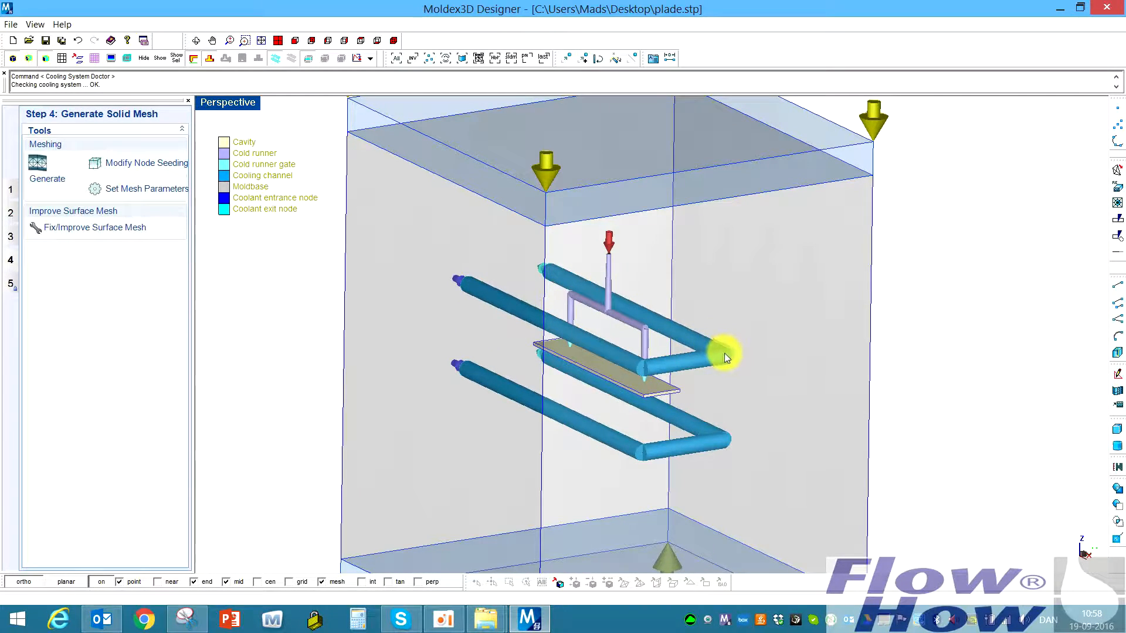
mouse_move(466, 295)
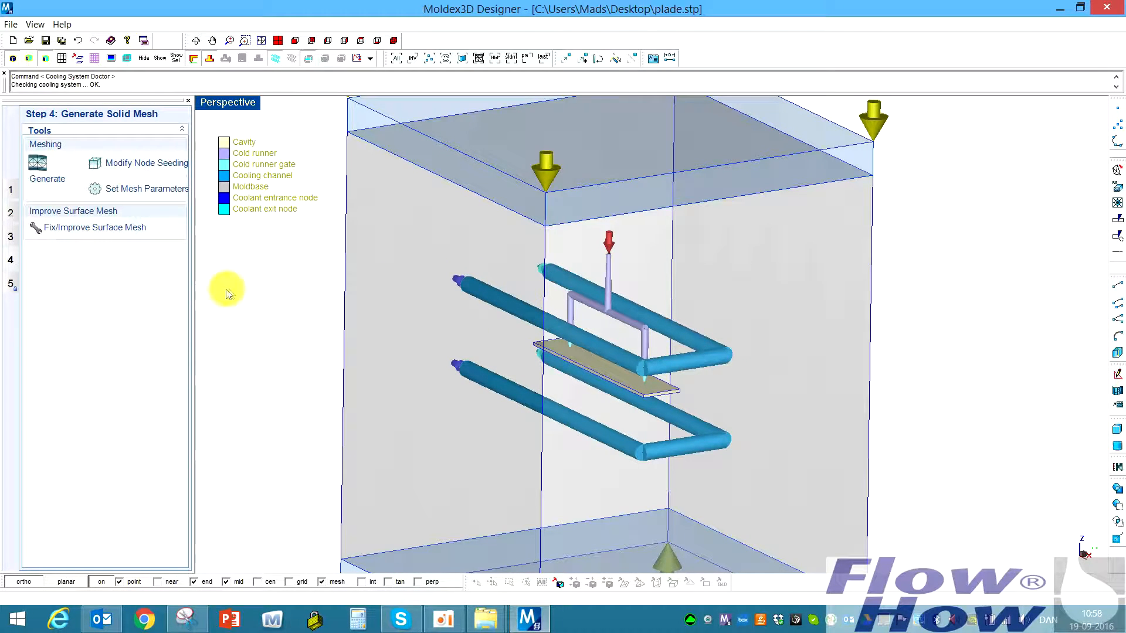
mouse_move(141, 188)
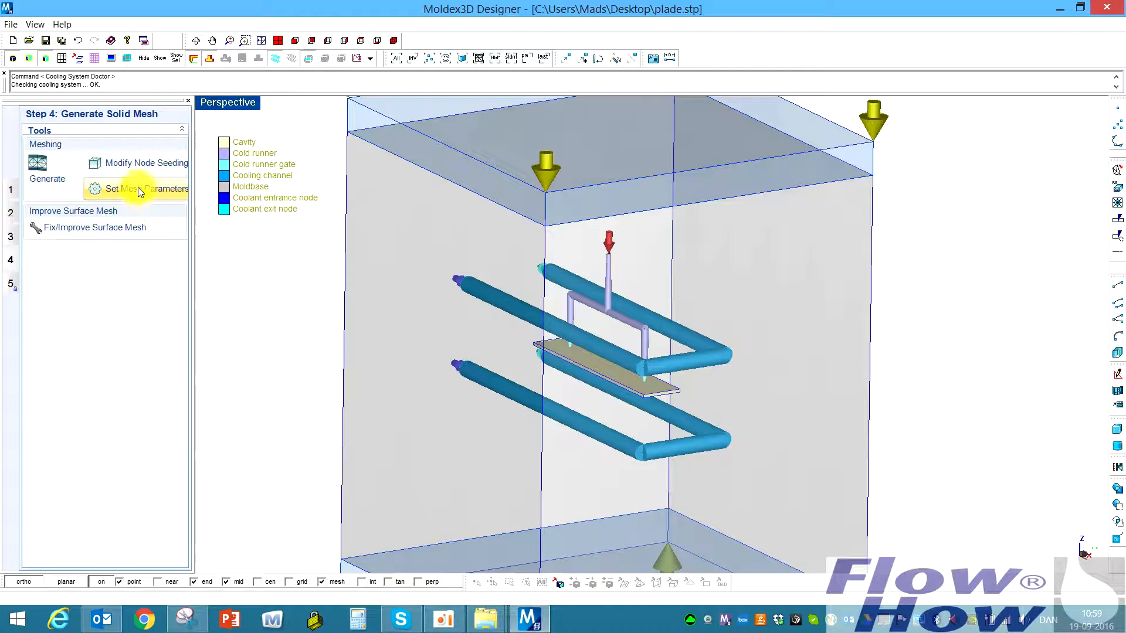
click(146, 189)
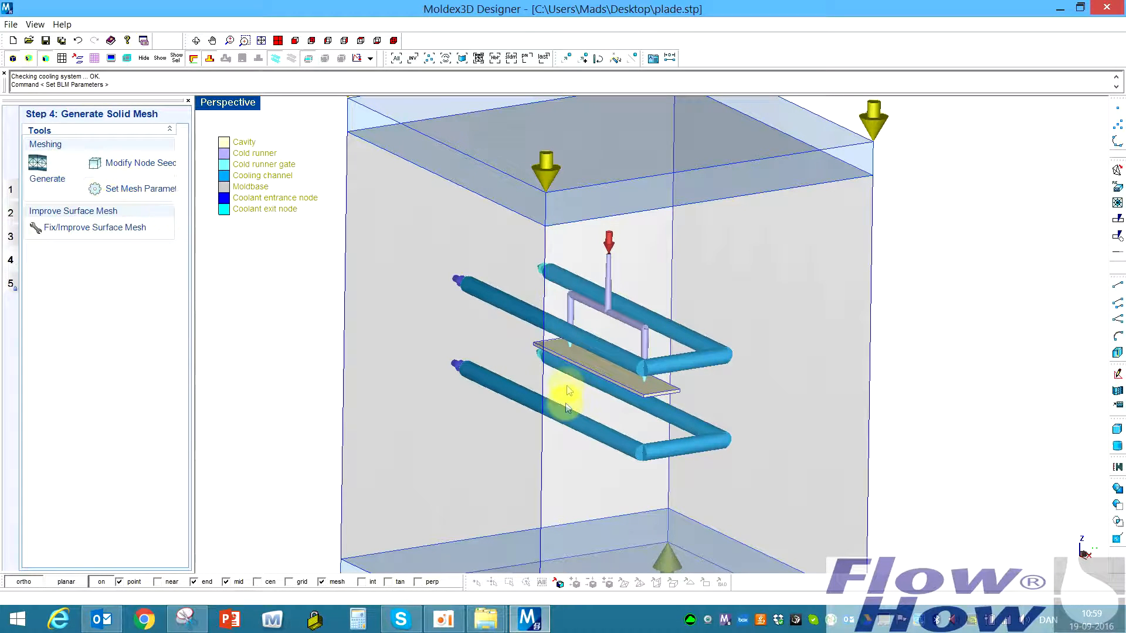
mouse_move(791, 320)
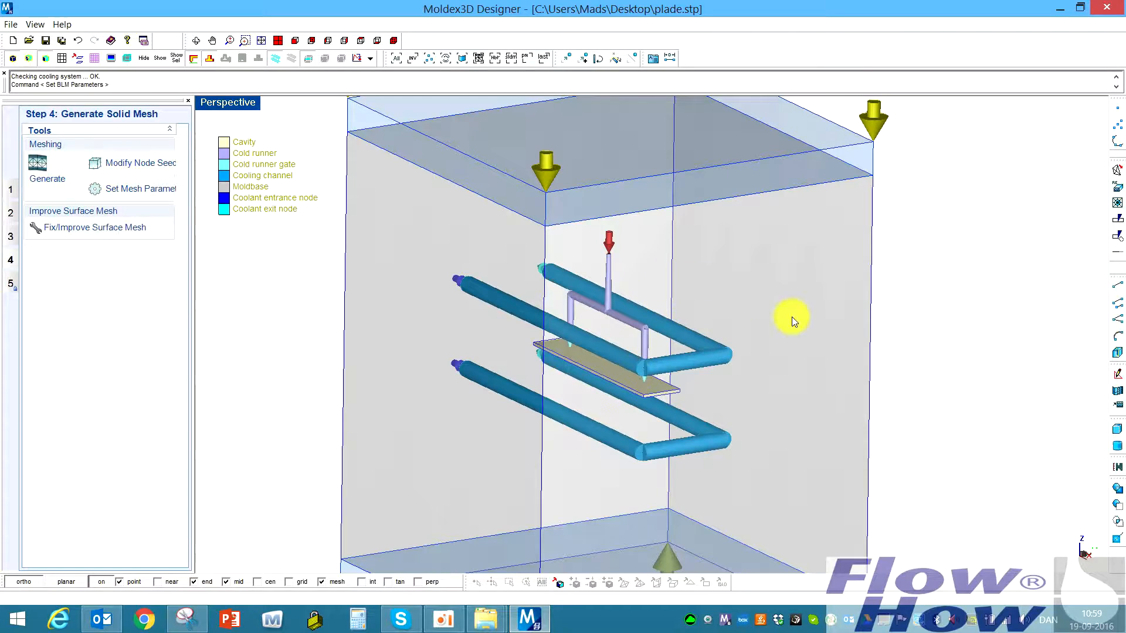
mouse_move(617, 270)
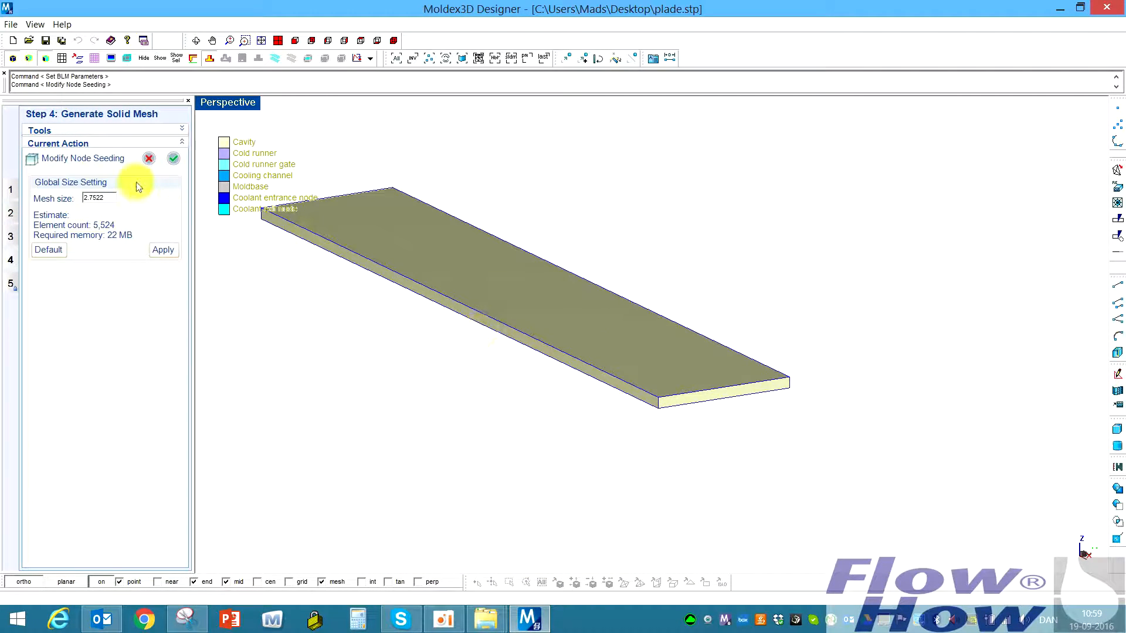
mouse_move(661, 414)
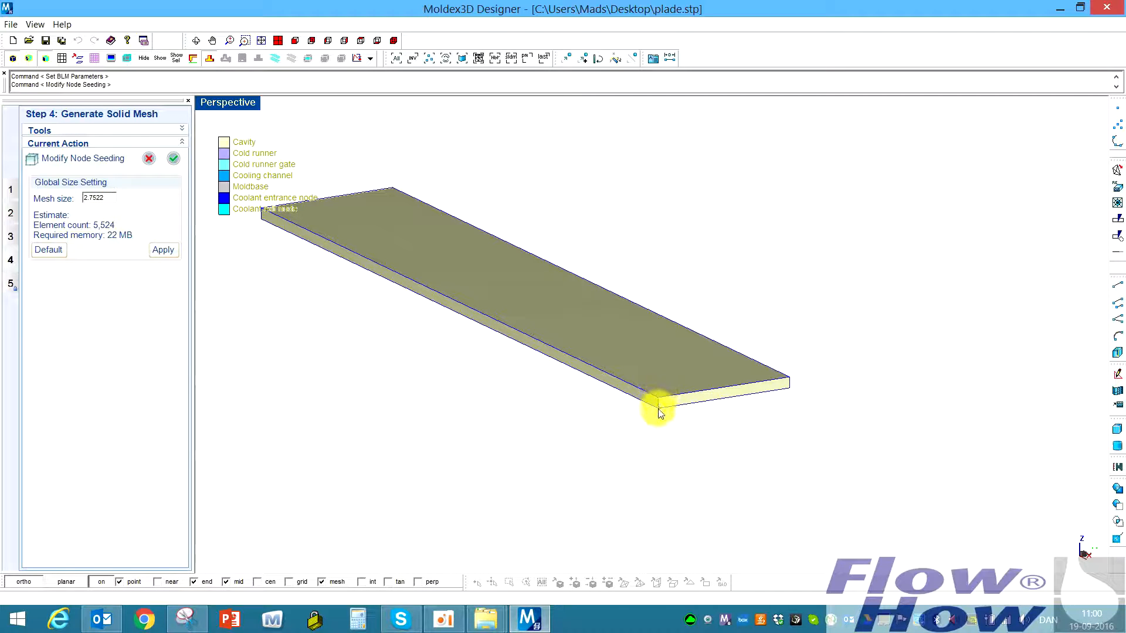
mouse_move(169, 230)
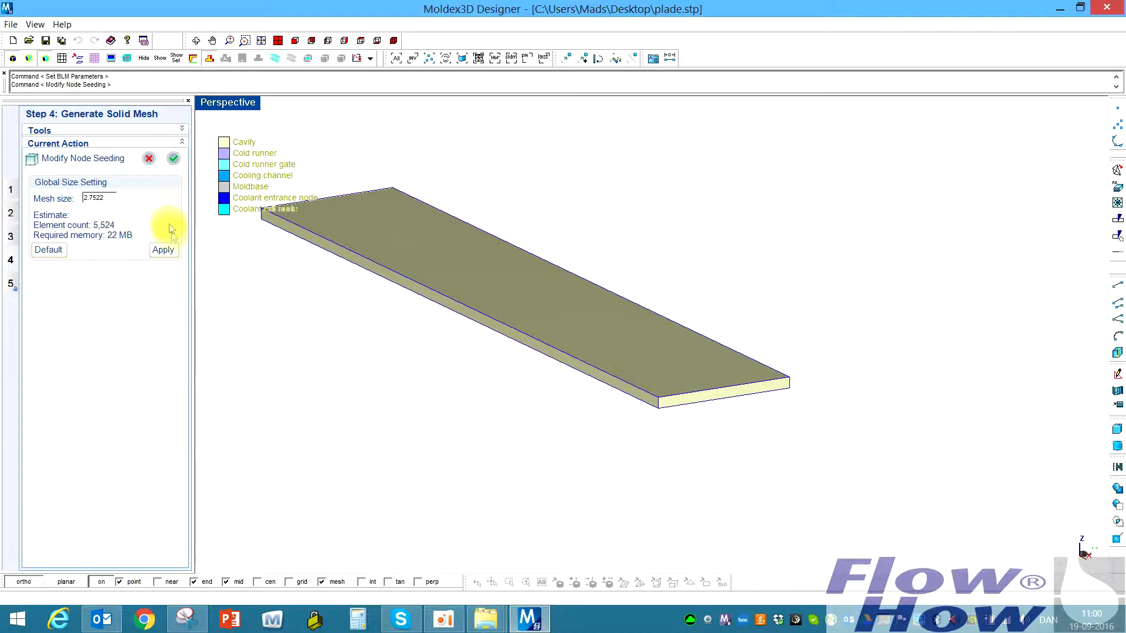
mouse_move(654, 420)
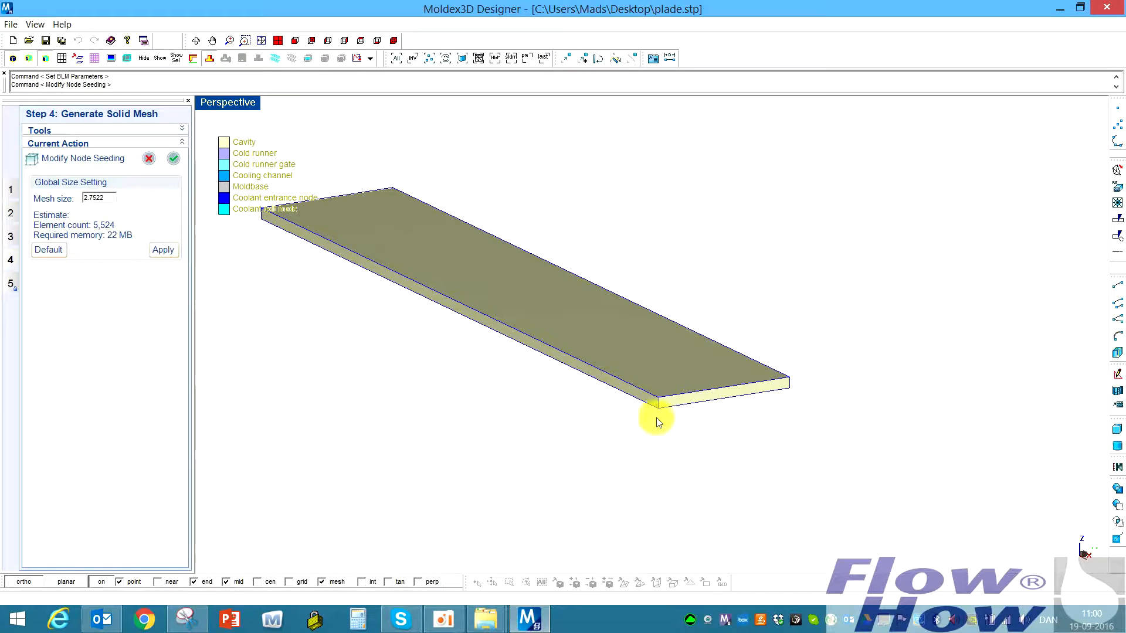
Reduce the plate's global mesh size to 1.5 and apply it
click(100, 197)
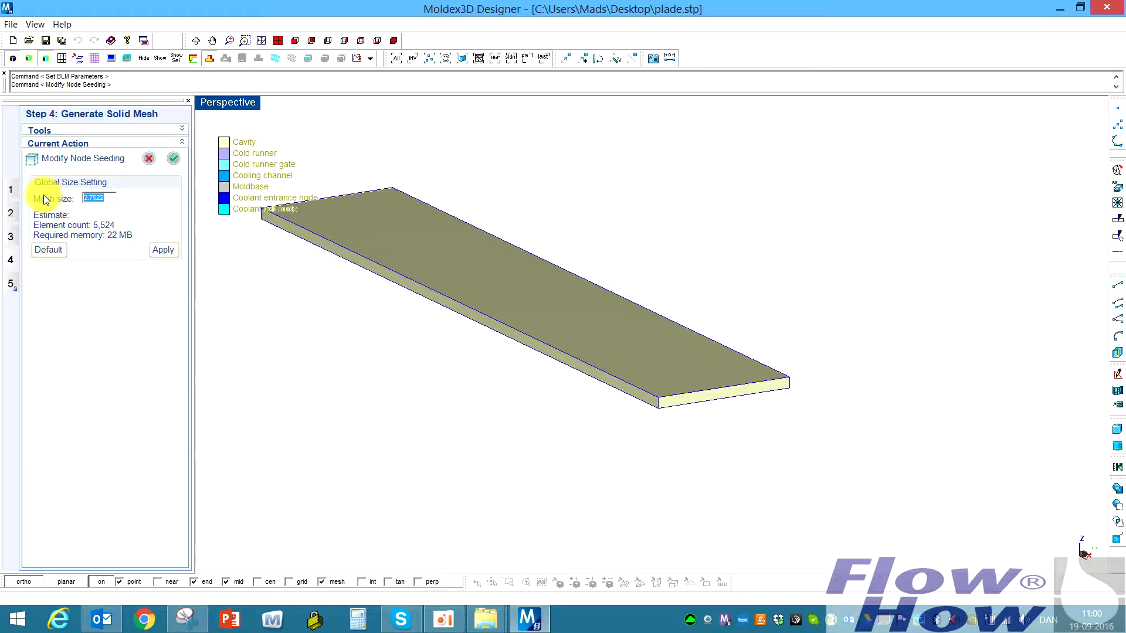
text(1.5)
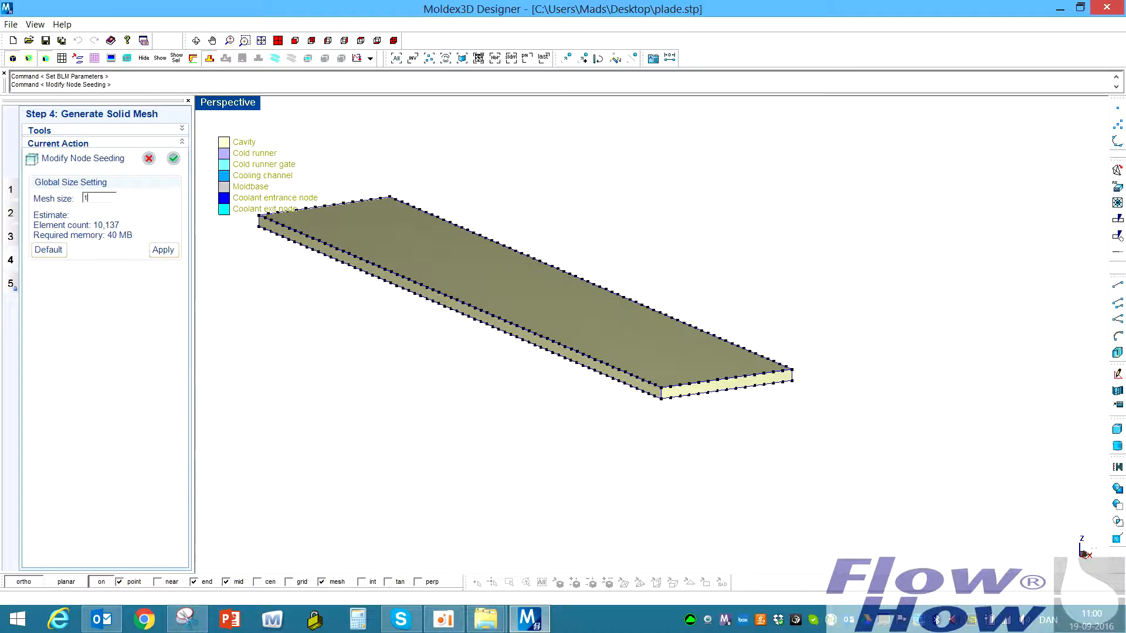
mouse_move(943, 209)
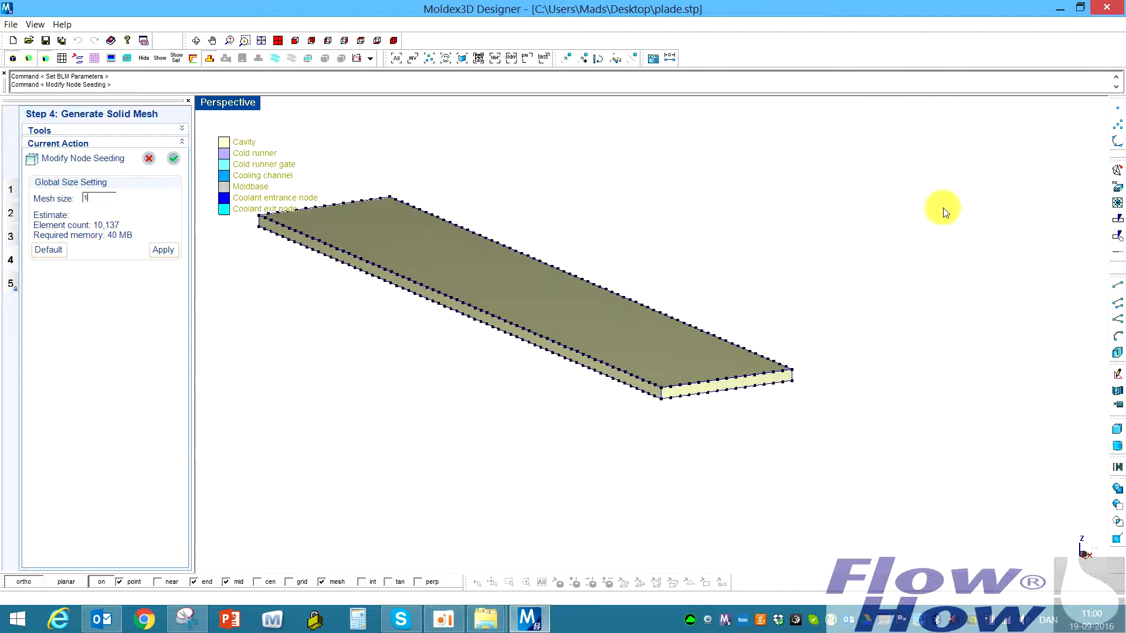
mouse_move(542, 378)
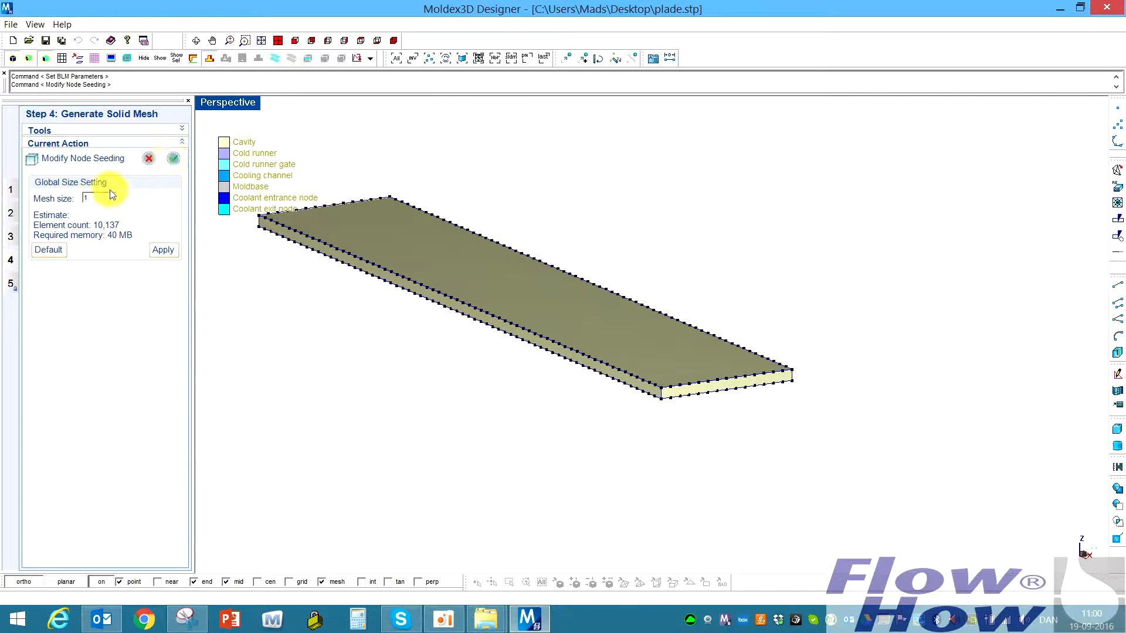
click(88, 197)
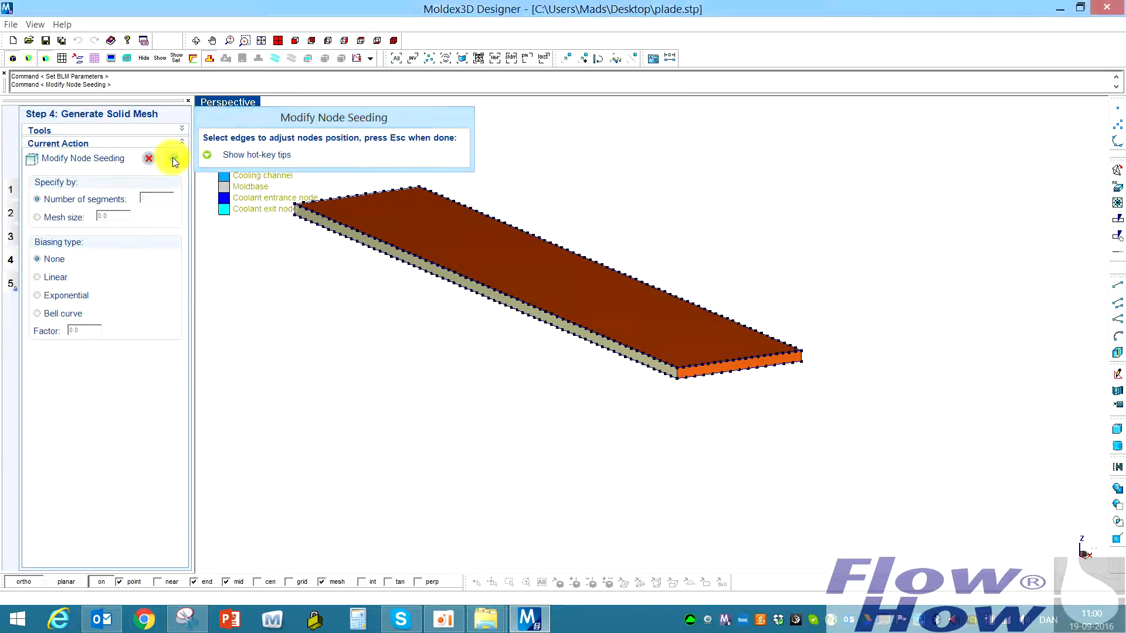
Finish node seeding and generate the boundary-layer mesh for the part and runner
click(148, 159)
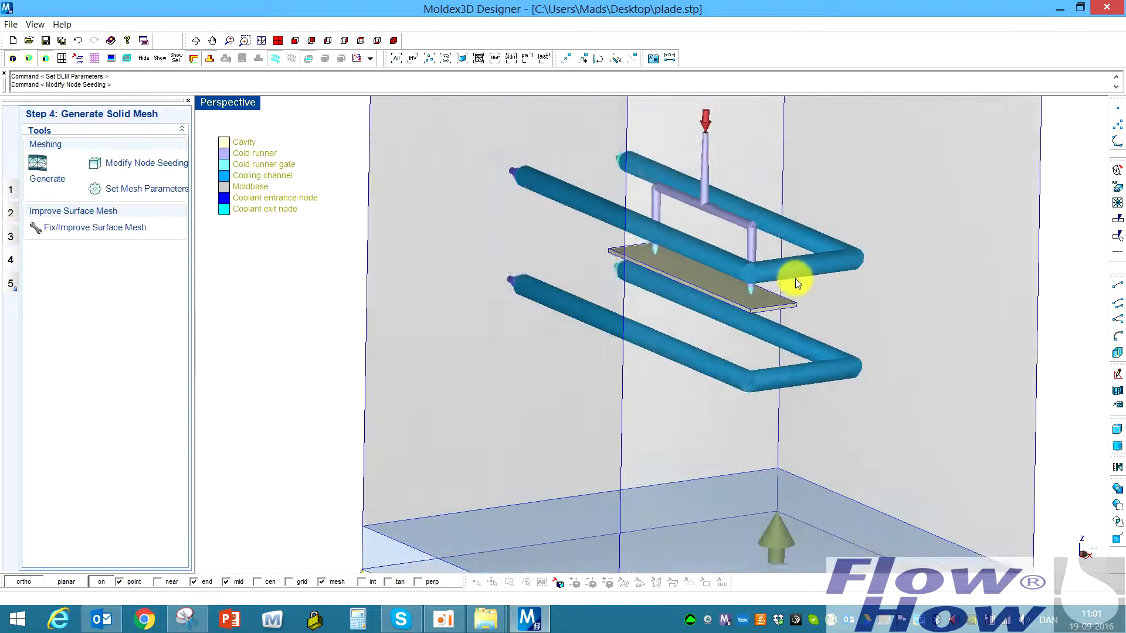
click(37, 164)
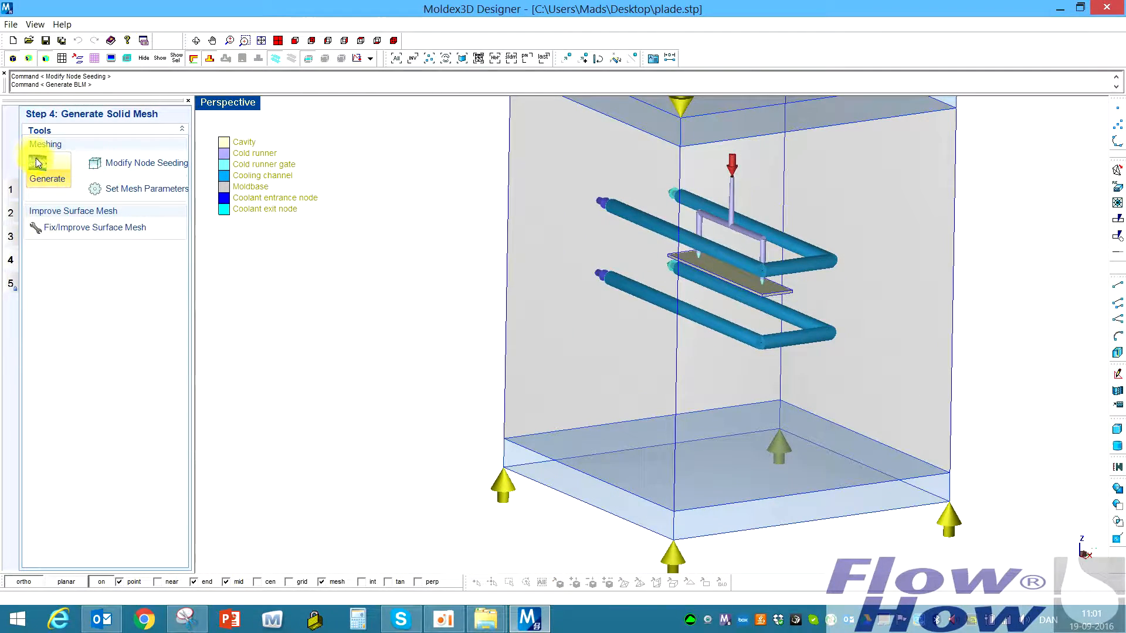
click(47, 162)
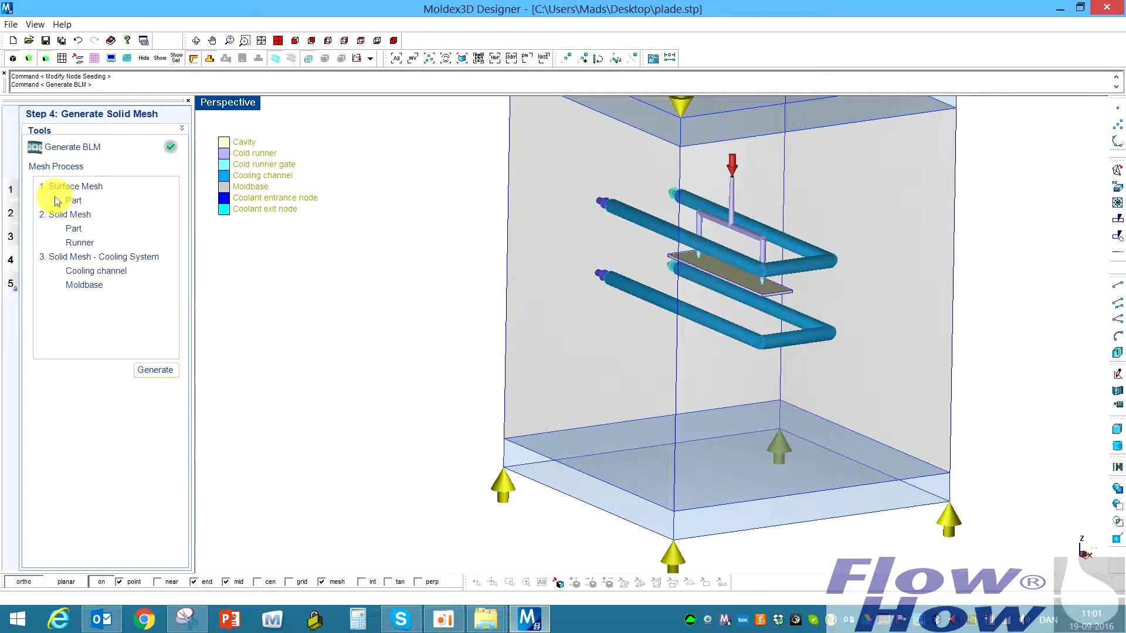
mouse_move(142, 253)
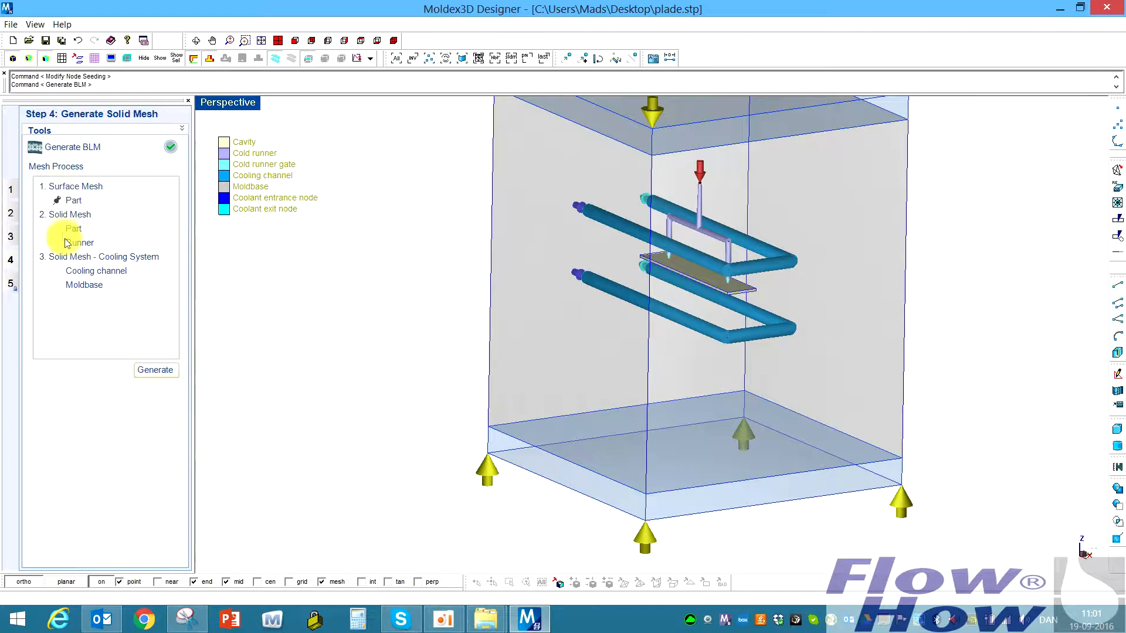
click(80, 243)
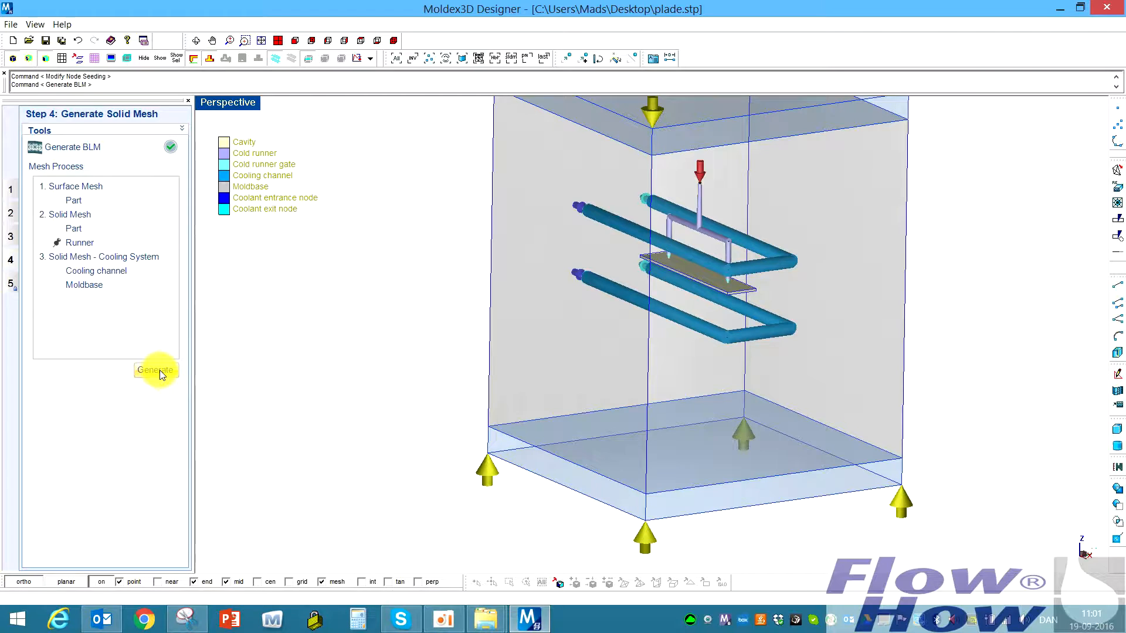
mouse_move(72, 289)
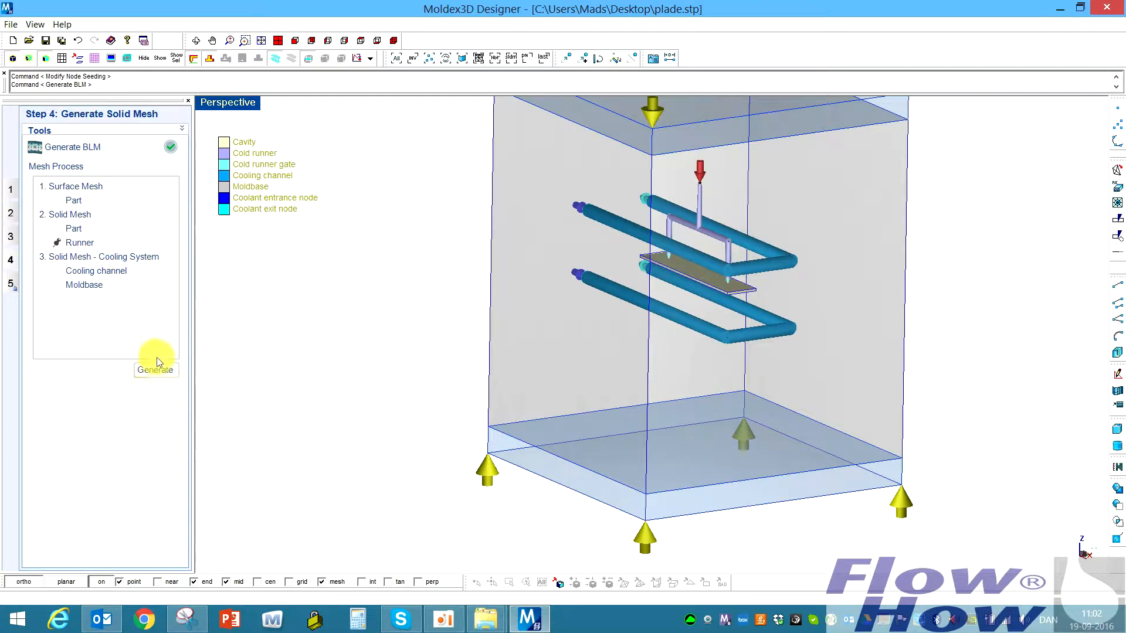
click(156, 370)
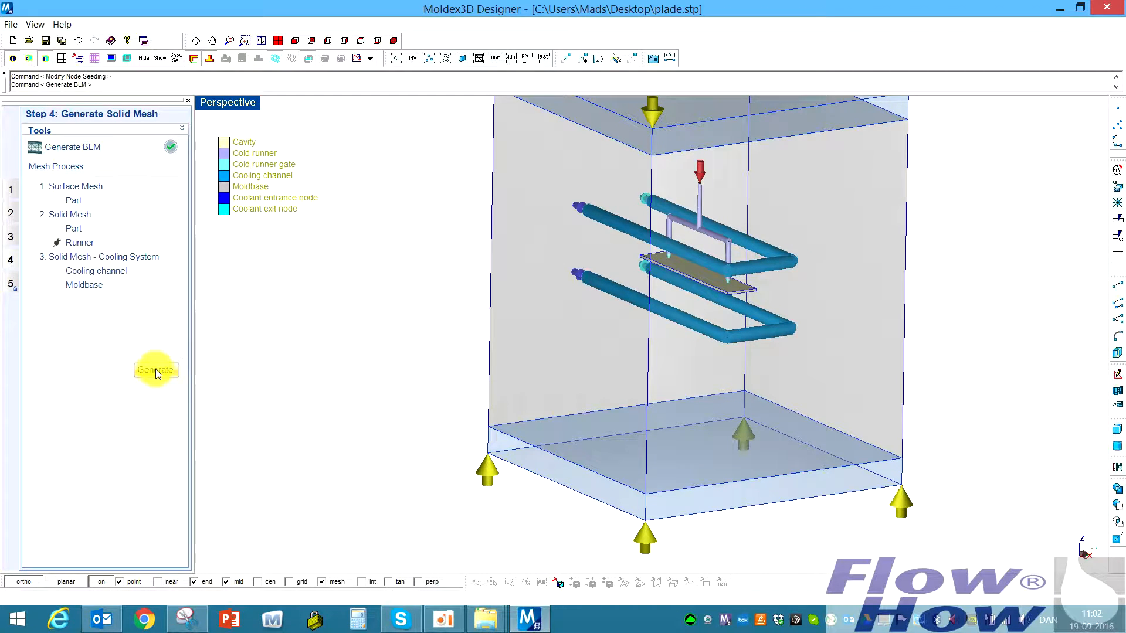
click(156, 370)
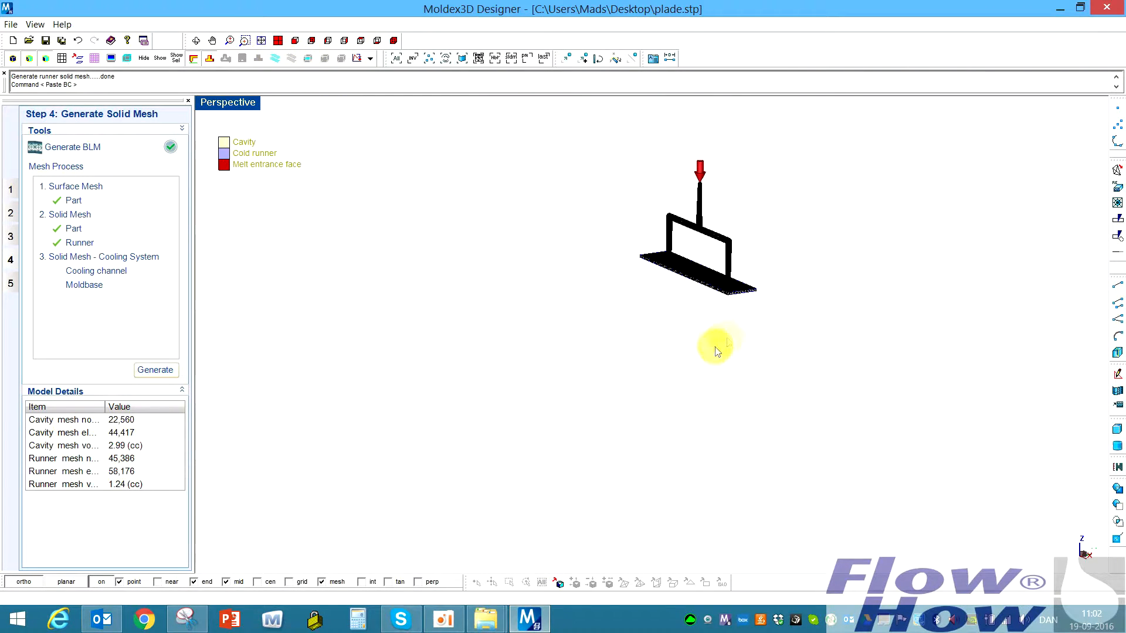
mouse_move(842, 398)
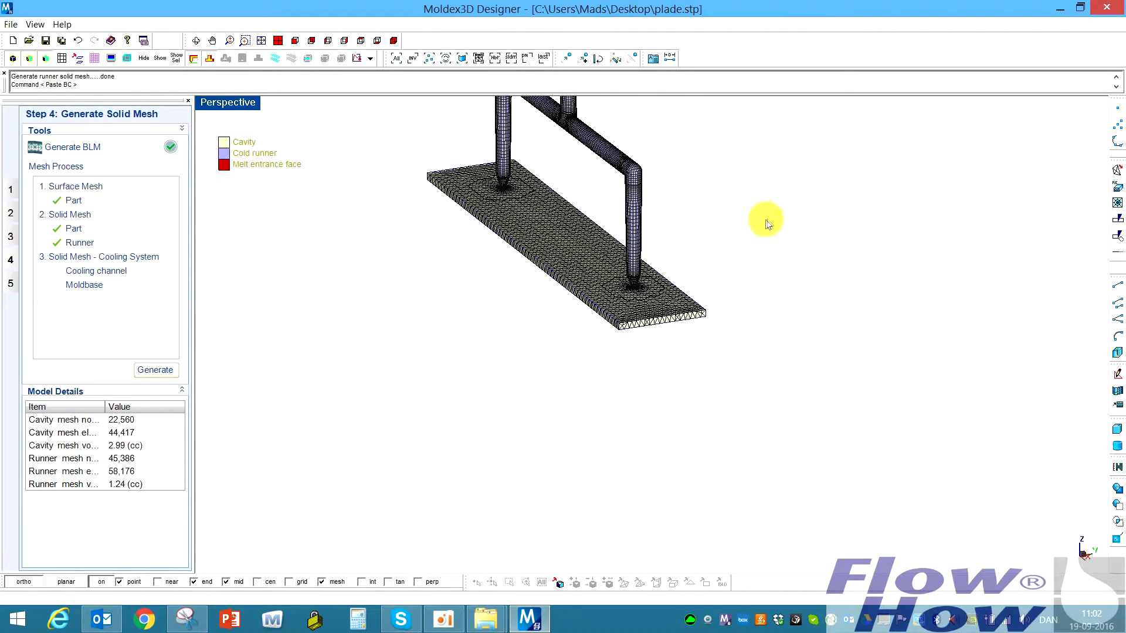
Orbit and zoom in to inspect where the runner drop meets the meshed plate
drag(764, 223, 776, 327)
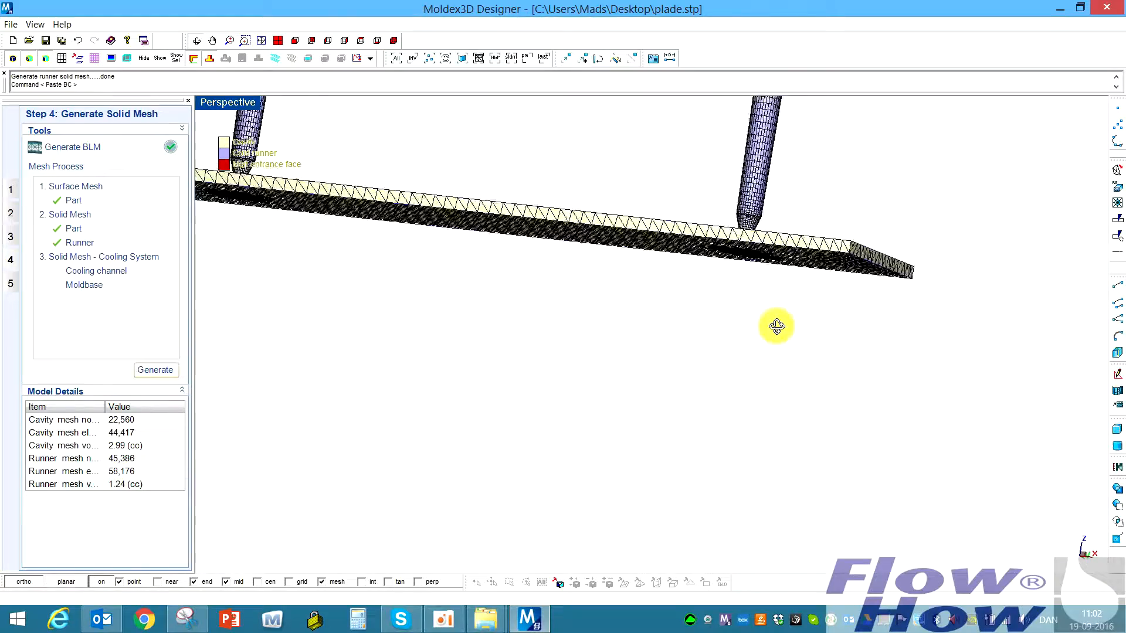
drag(776, 328, 589, 280)
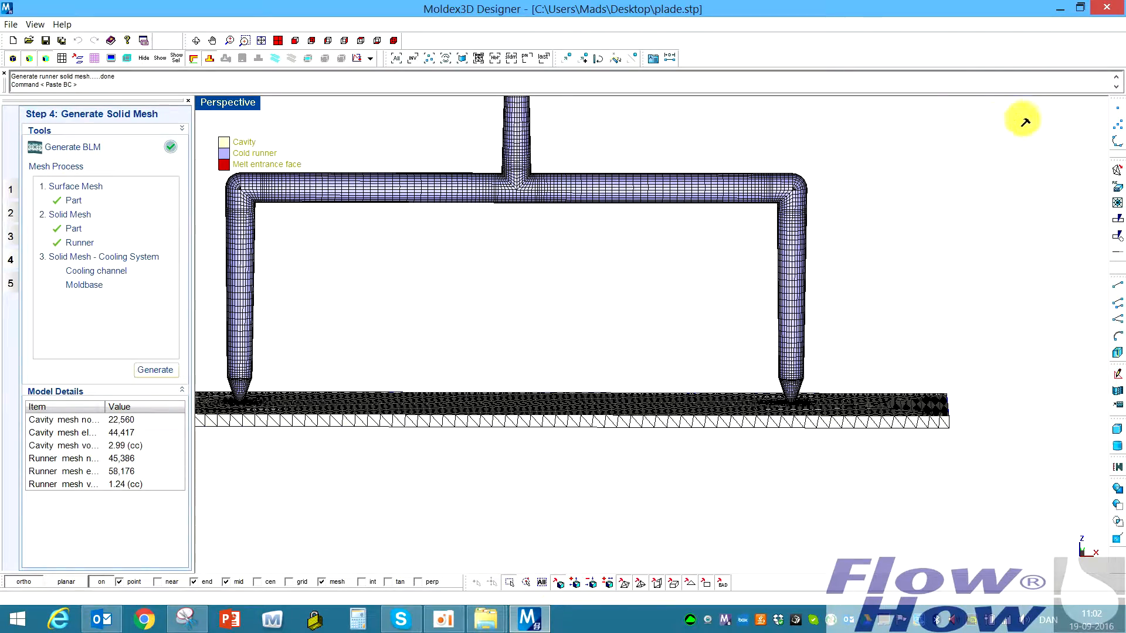
drag(1023, 111, 794, 449)
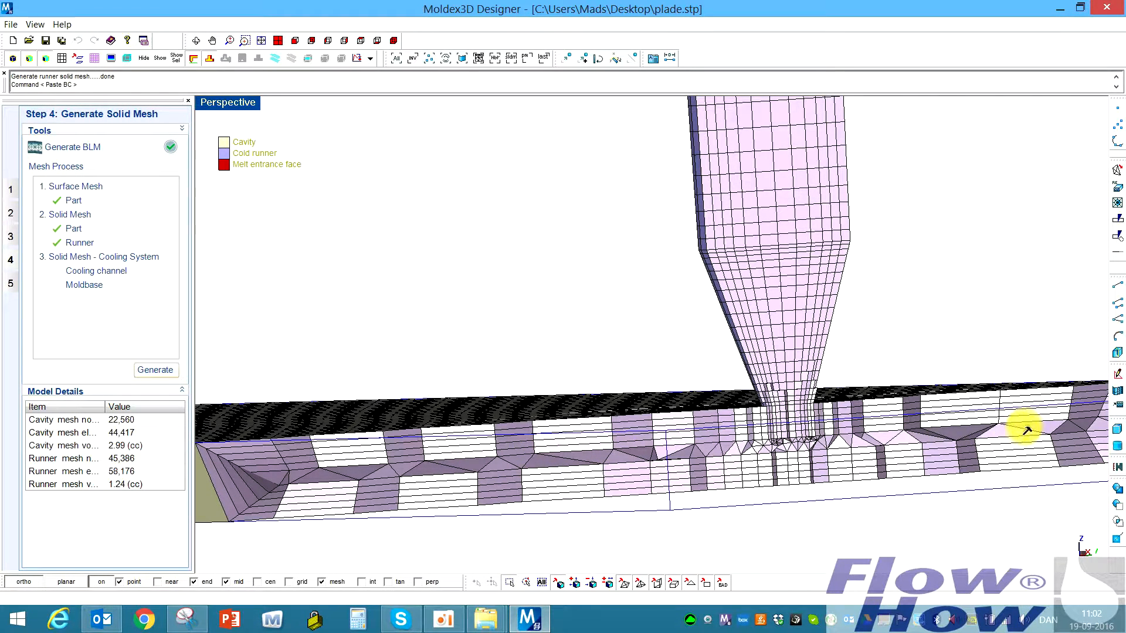
mouse_move(637, 461)
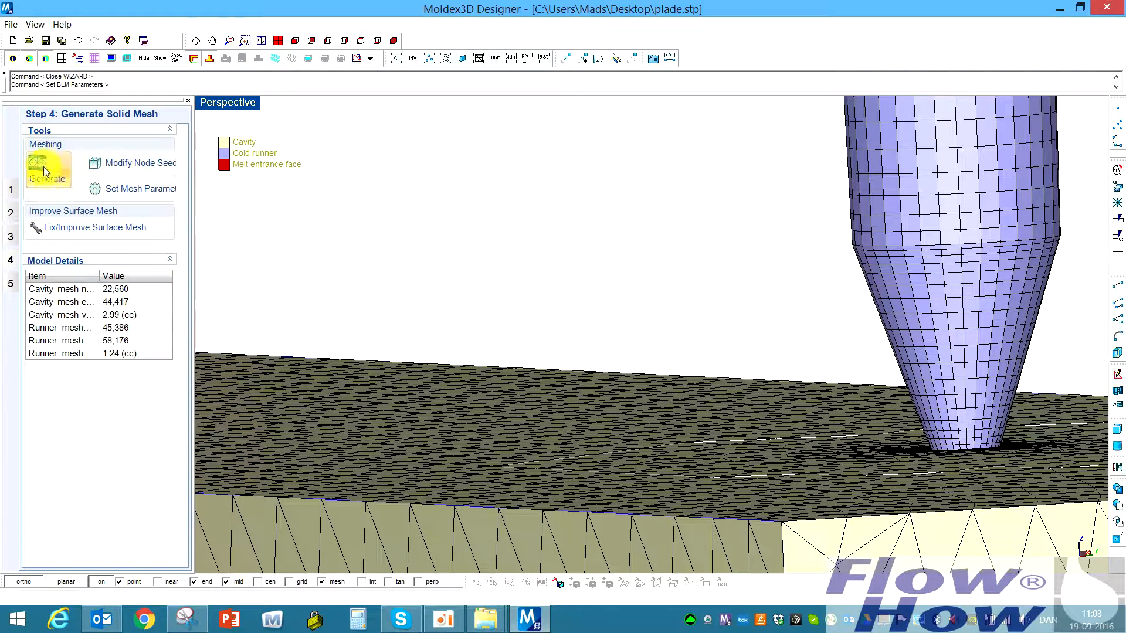
Regenerate the BLM mesh keeping the attached solid mesh, then run part, runner and cooling channel meshing
click(47, 164)
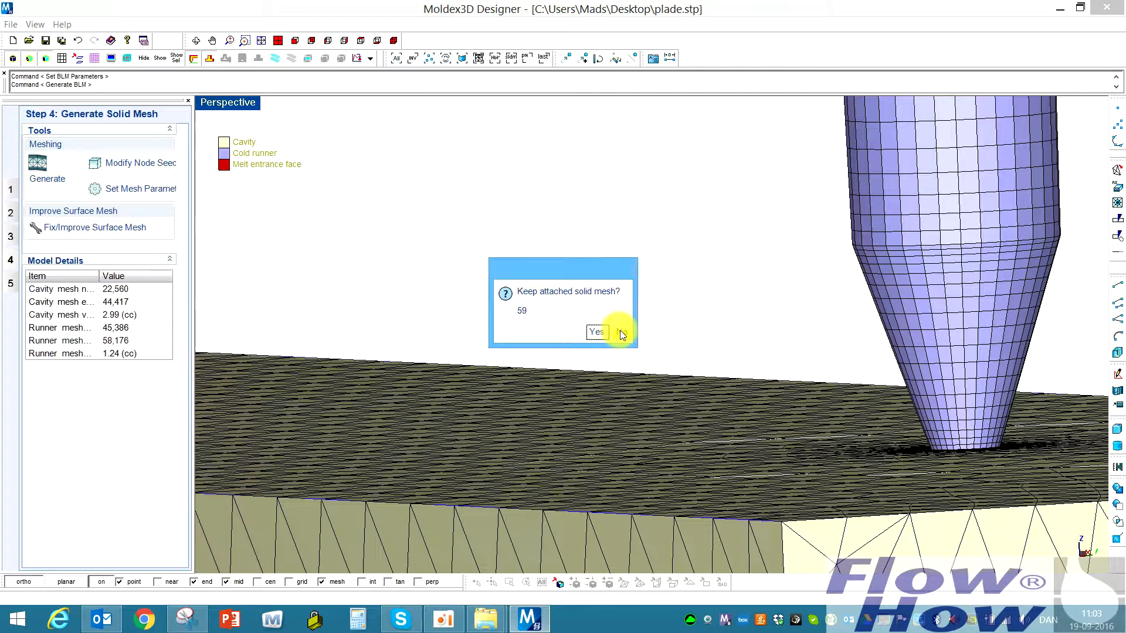
click(596, 331)
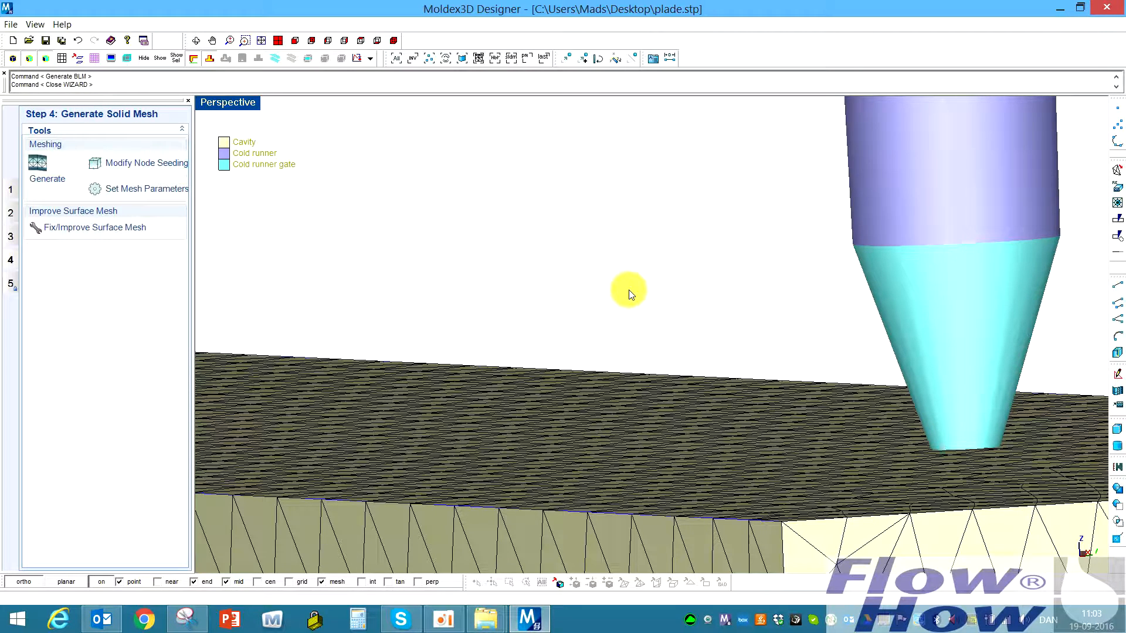
click(44, 166)
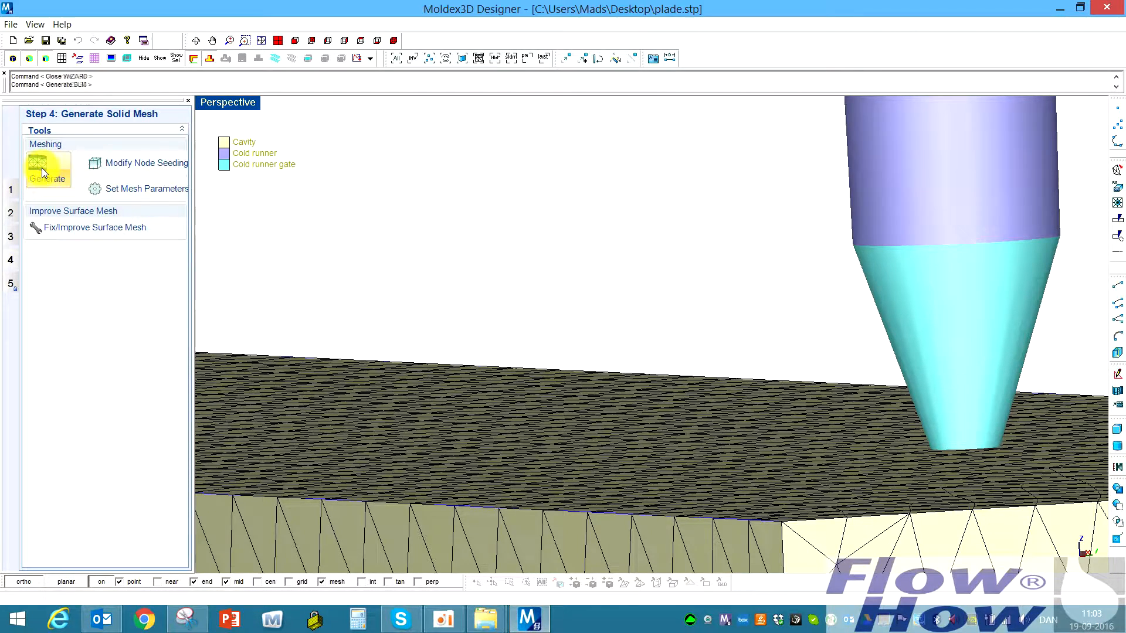
click(48, 170)
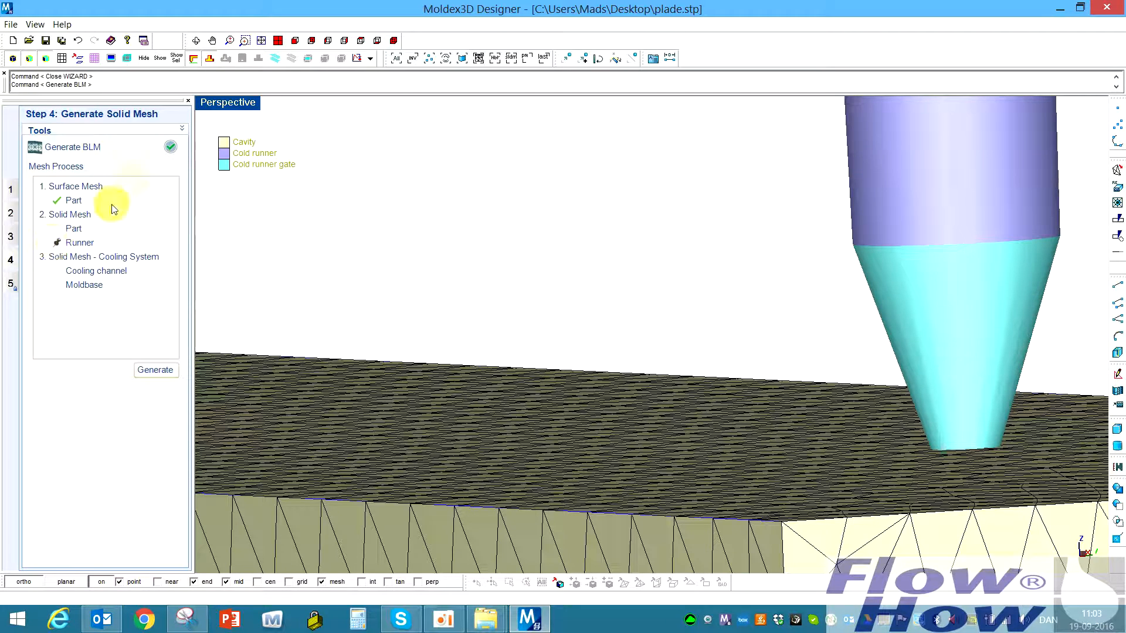
click(155, 370)
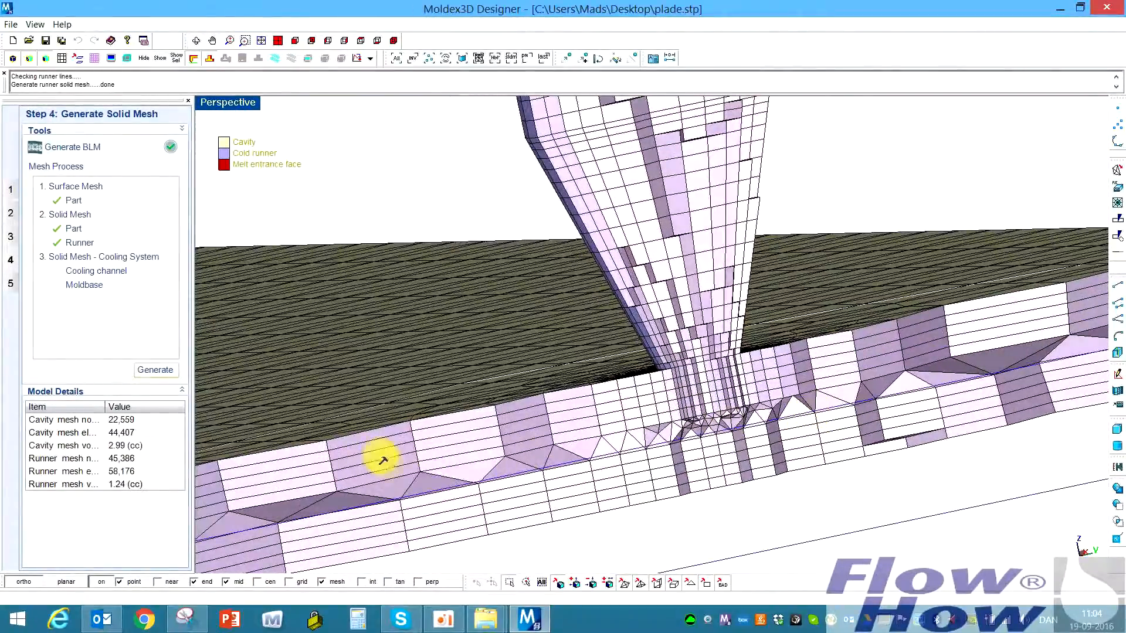
drag(385, 460, 882, 385)
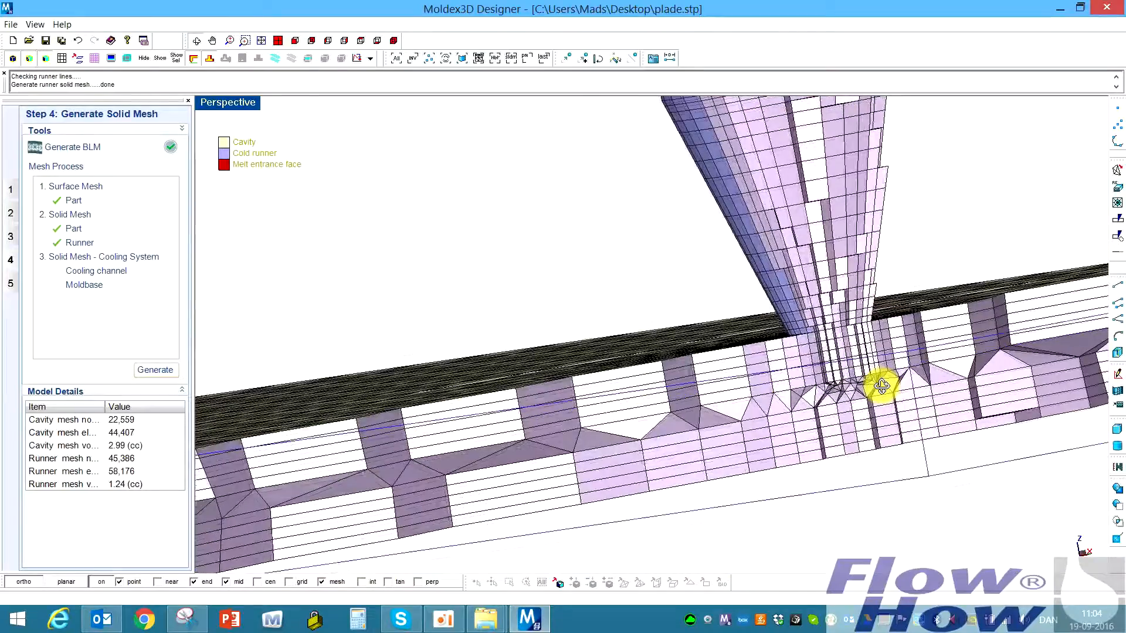
drag(882, 386, 635, 423)
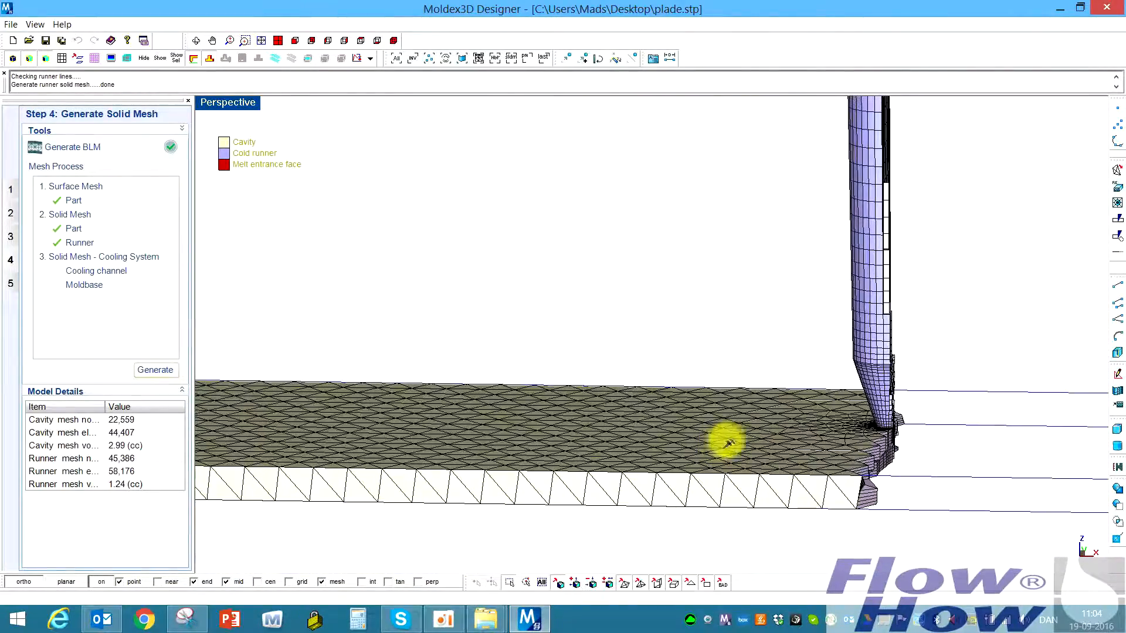
mouse_move(51, 279)
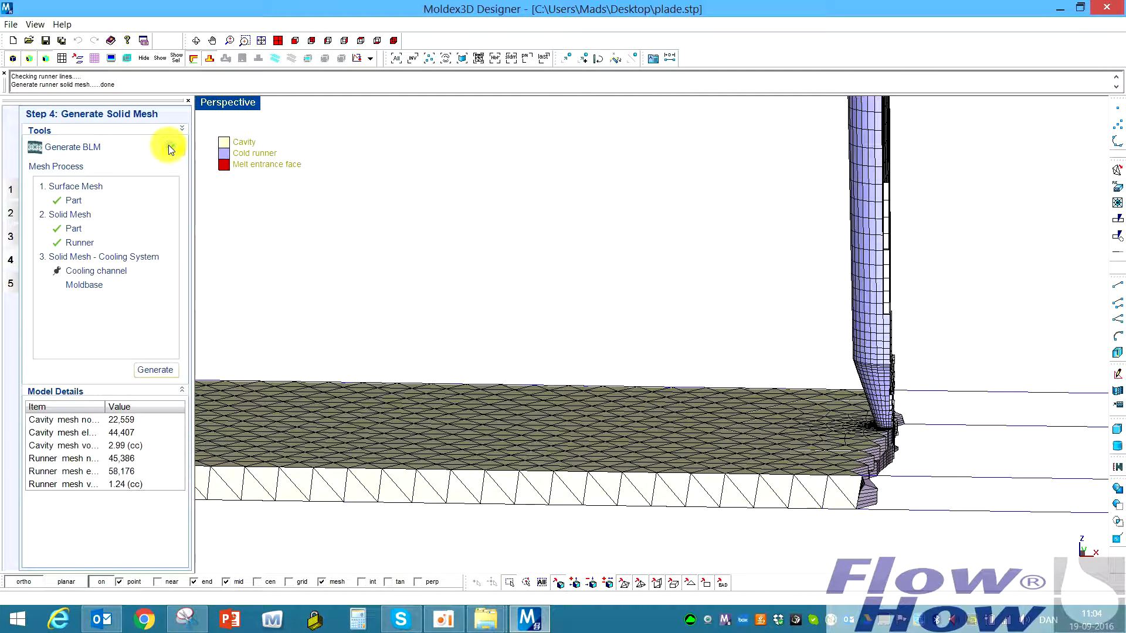
Let the cooling channel solid mesh finish and zoom out as moldbase meshing starts
click(72, 148)
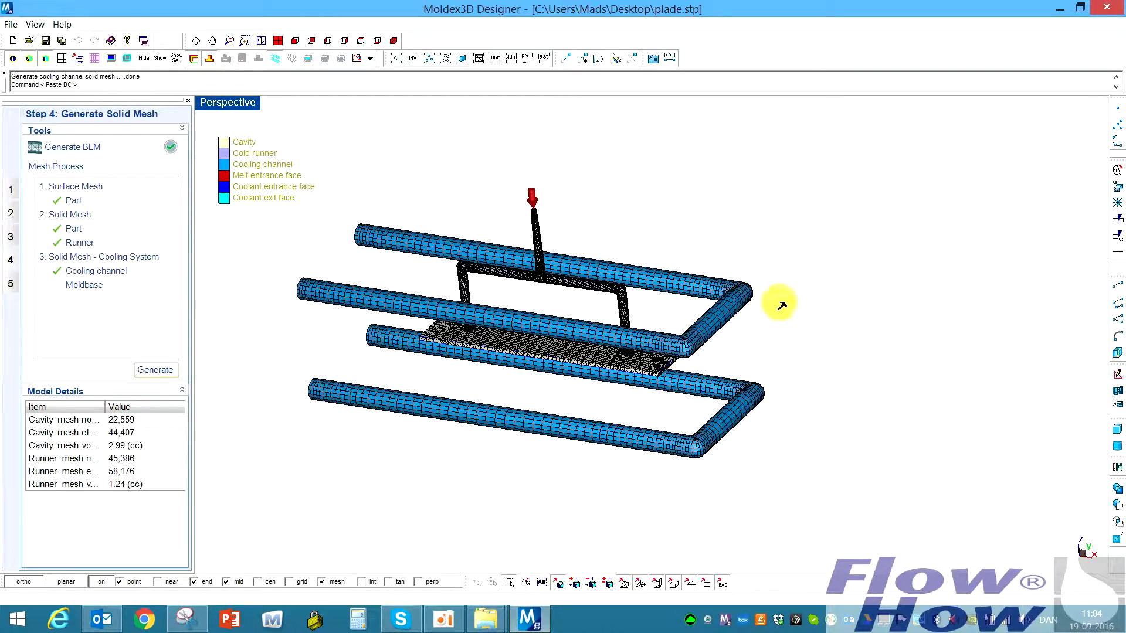
drag(779, 303, 643, 294)
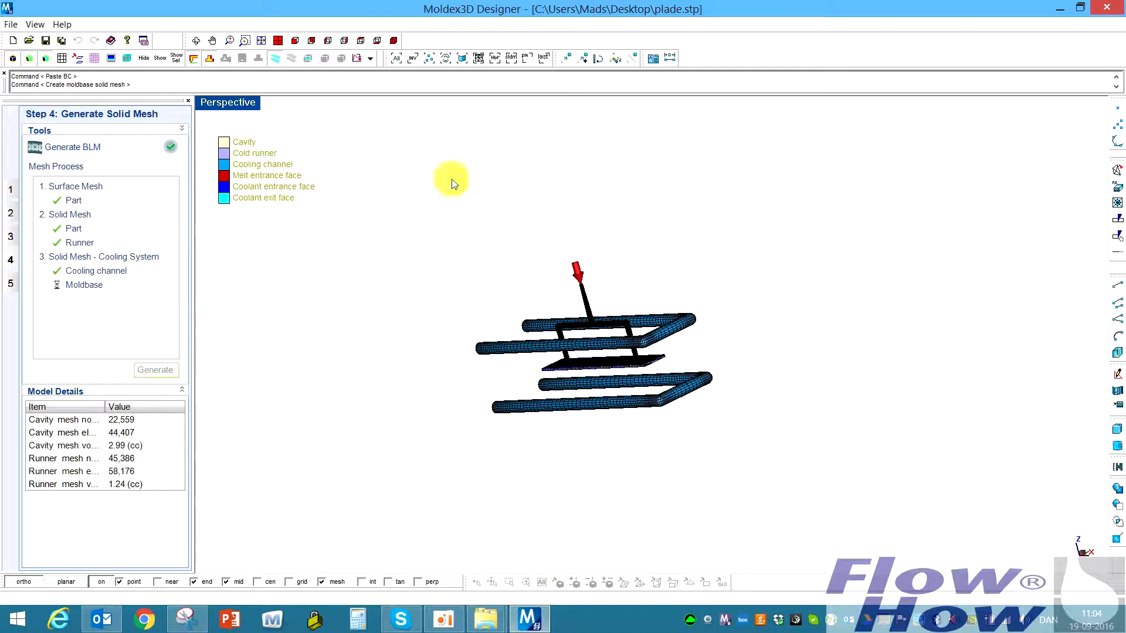
Finish the moldbase solid mesh and orbit and zoom to inspect the meshed moldbase corner
click(155, 369)
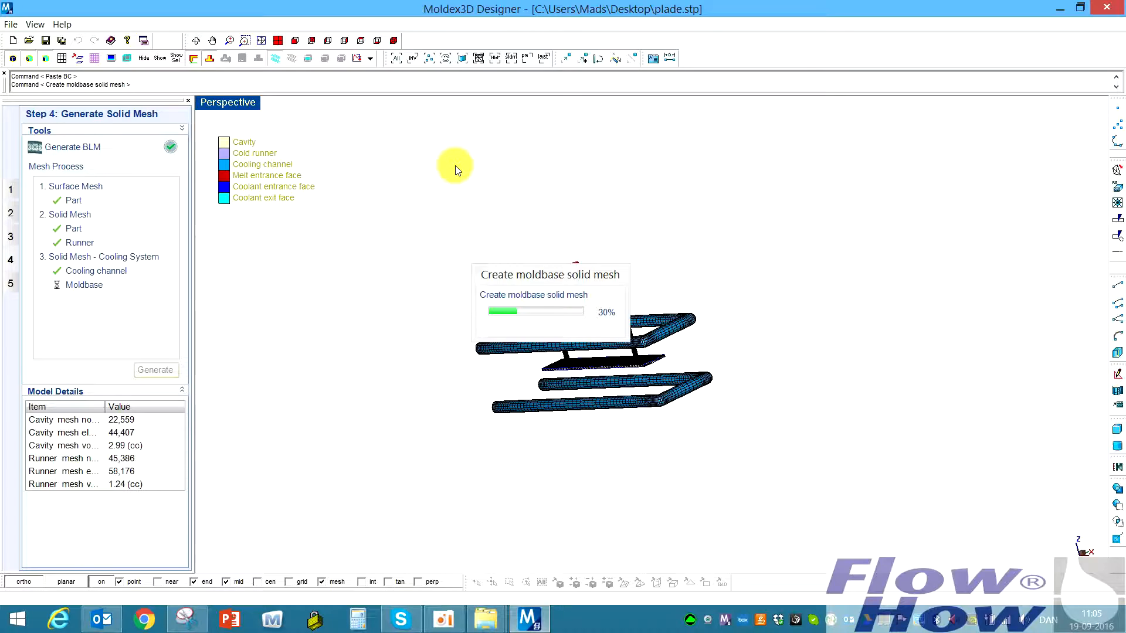
mouse_move(631, 365)
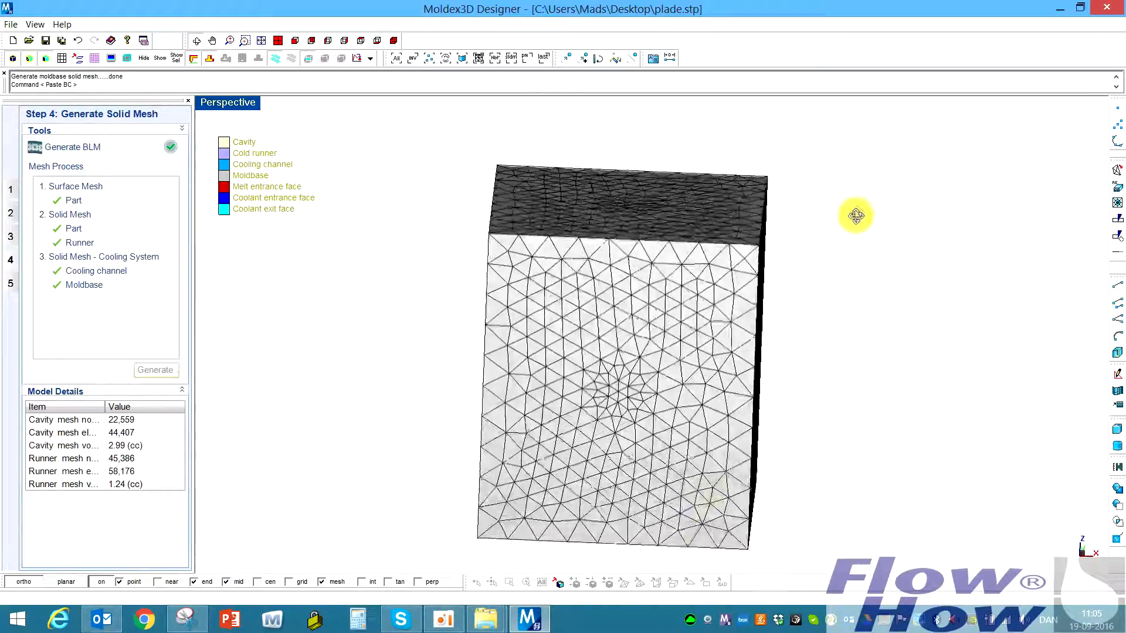
drag(855, 216, 718, 424)
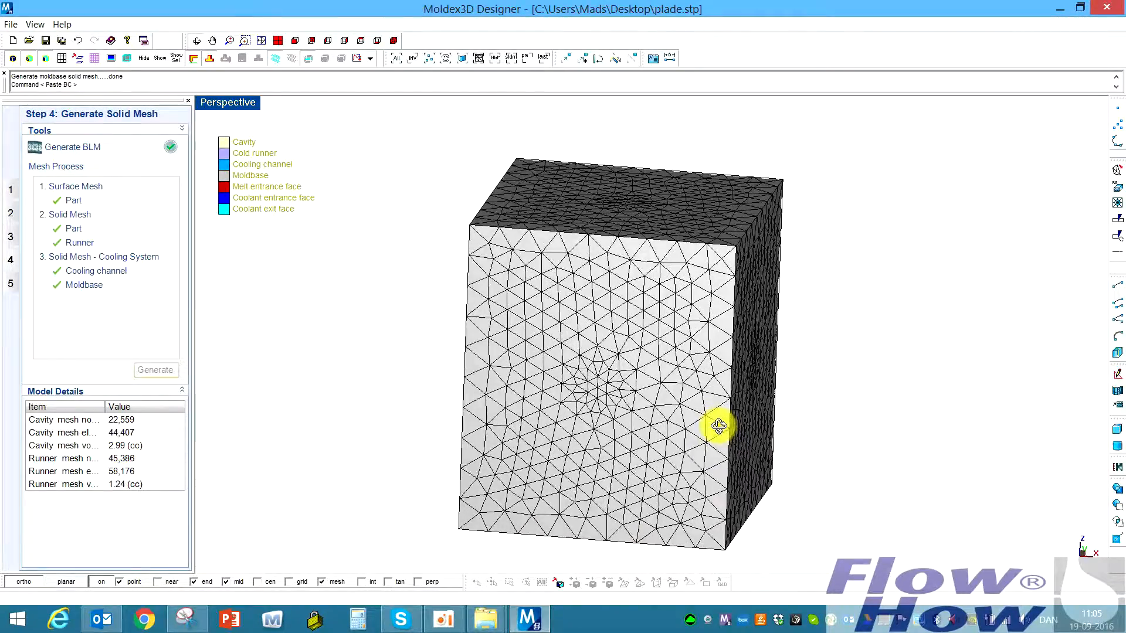
drag(718, 426, 654, 218)
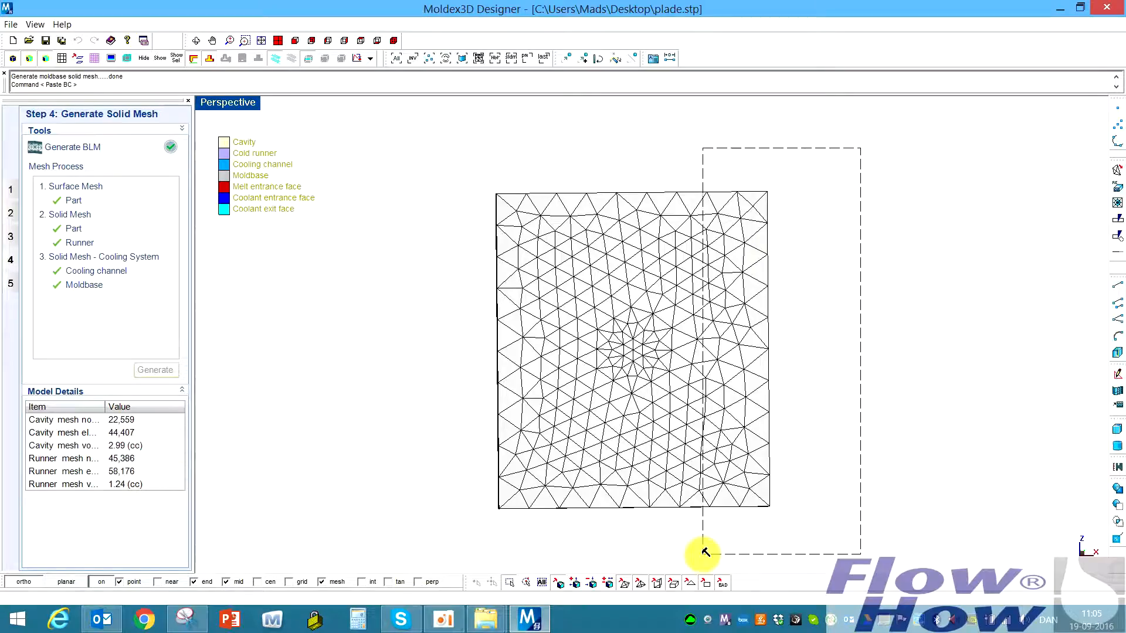
drag(703, 553, 589, 380)
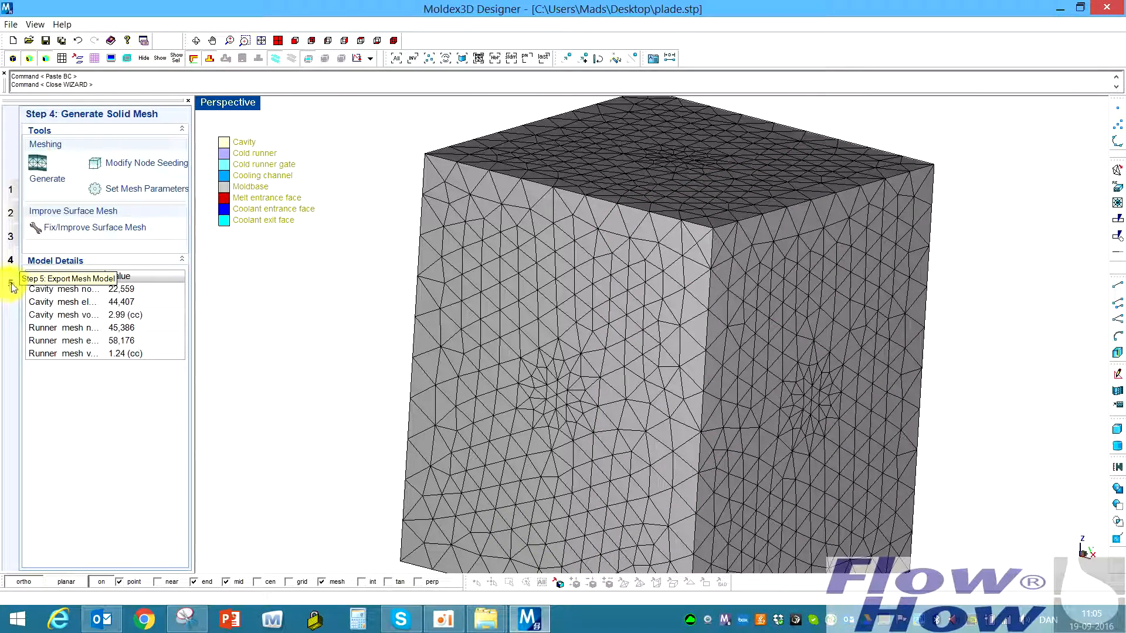
Go to Step 5 Export Mesh Model and bring up the Save Mesh File prompt, then dismiss it
click(11, 286)
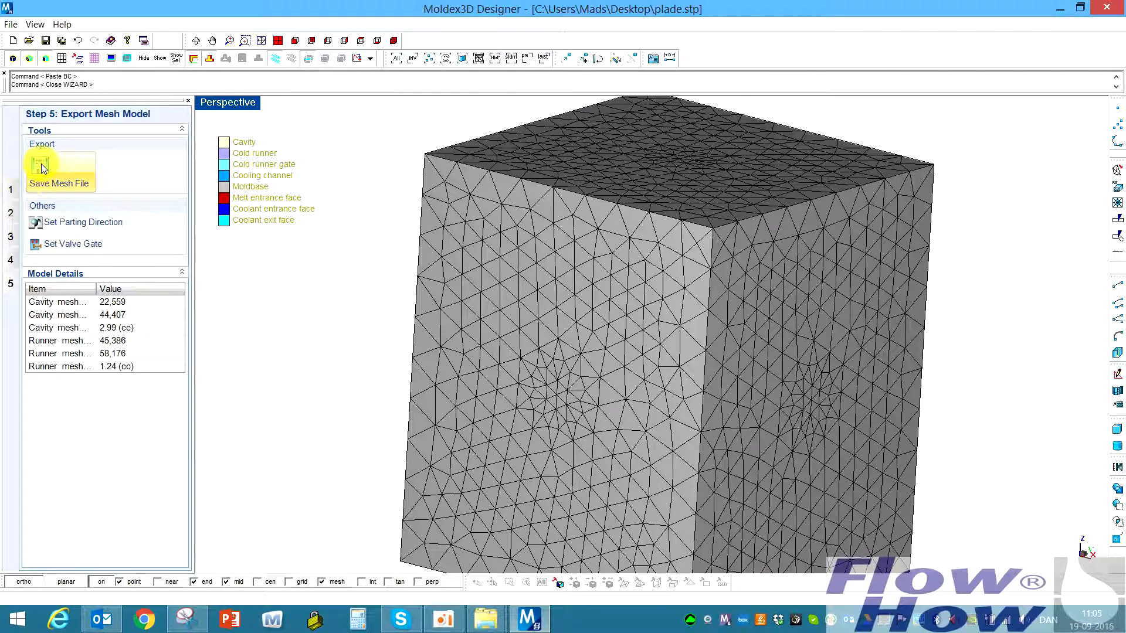
click(39, 164)
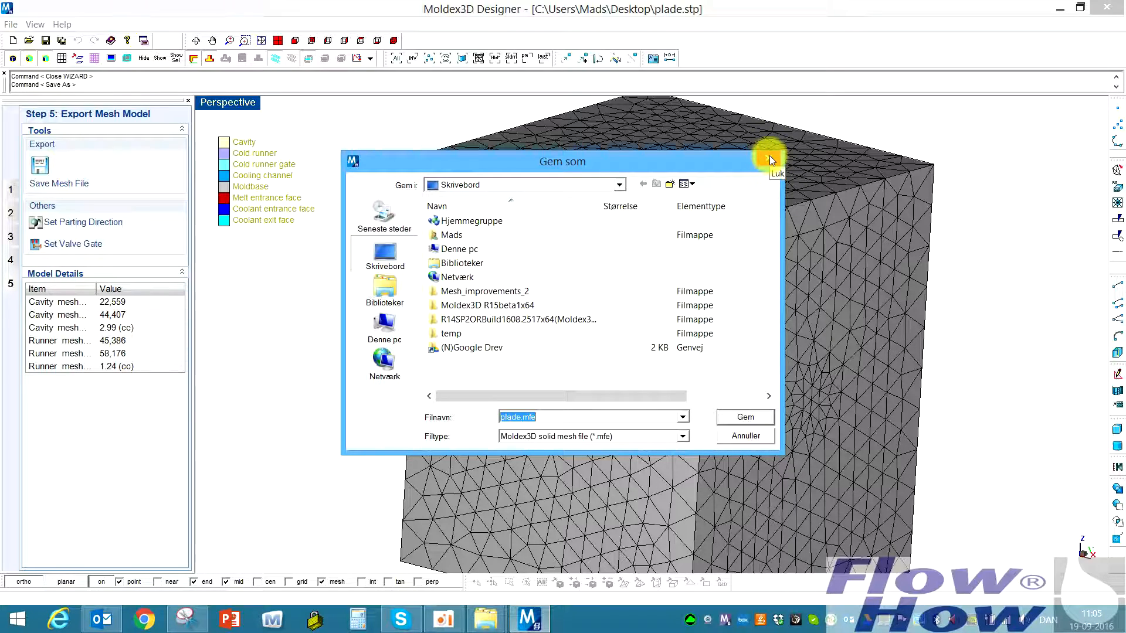
click(771, 160)
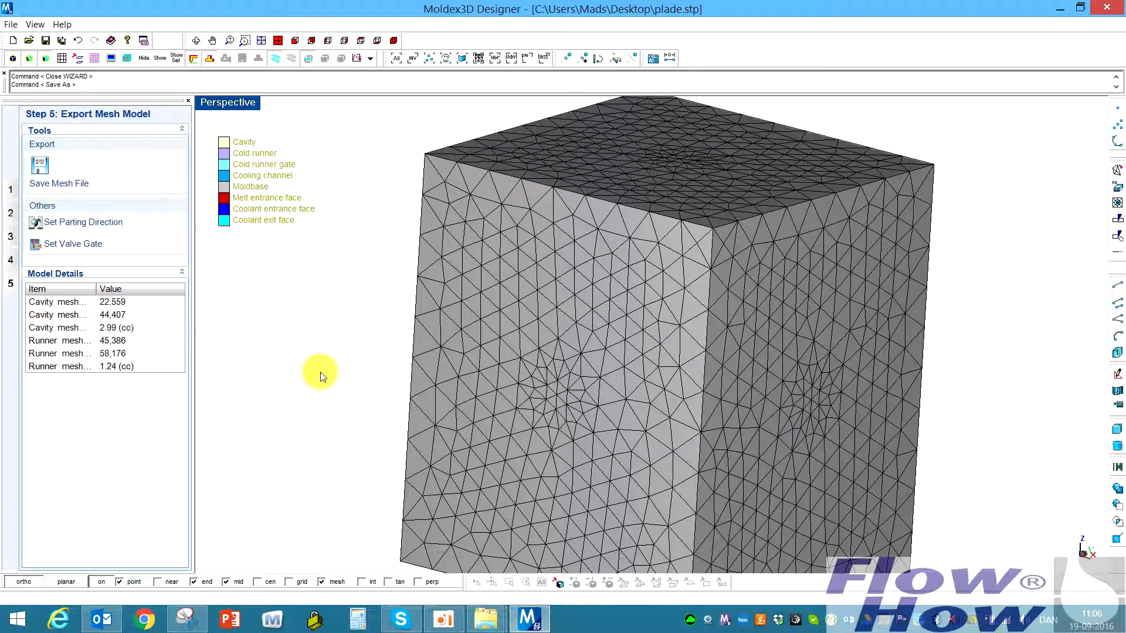